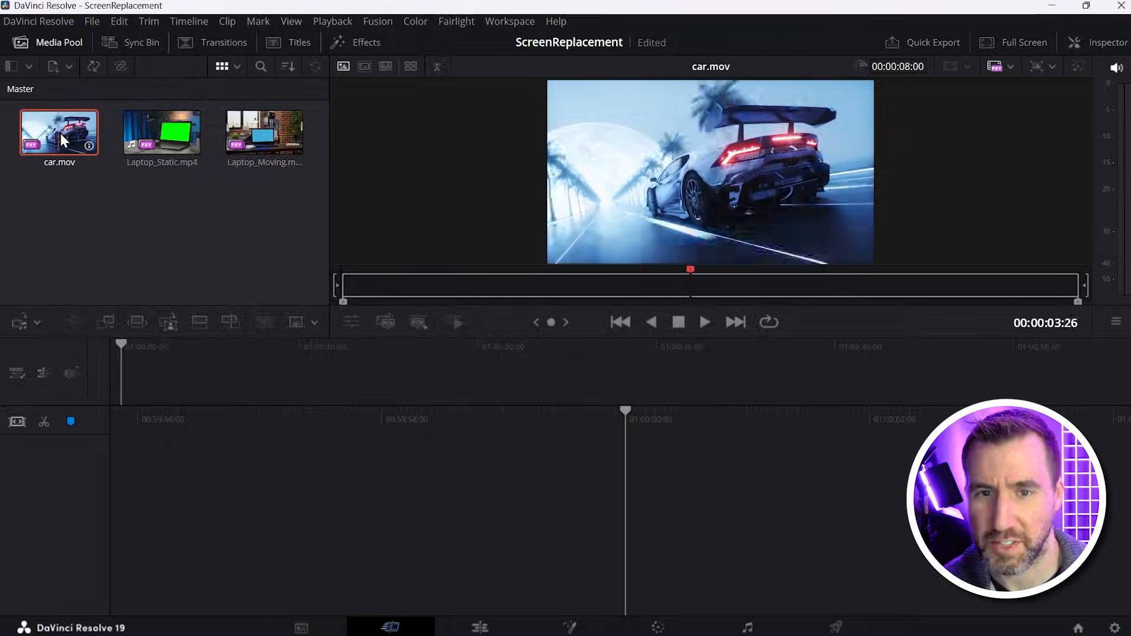
- Preview car.mov, Laptop_Static.mp4 and Laptop_Moving.mov, ending with Laptop_Static.mp4 loaded
click(162, 132)
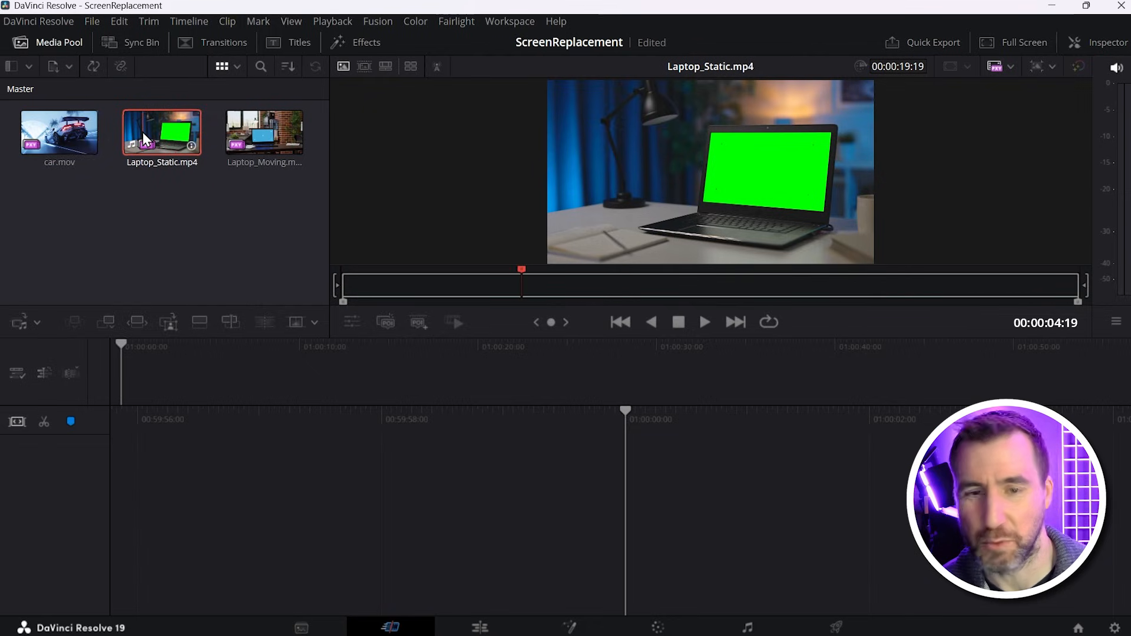
drag(522, 285, 977, 285)
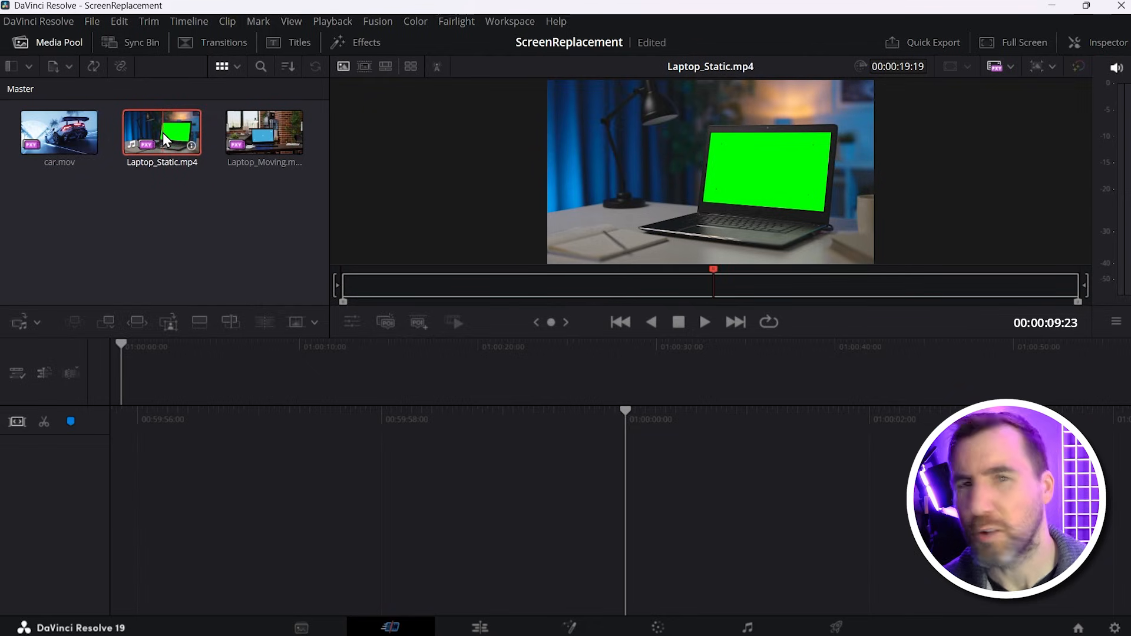
click(264, 134)
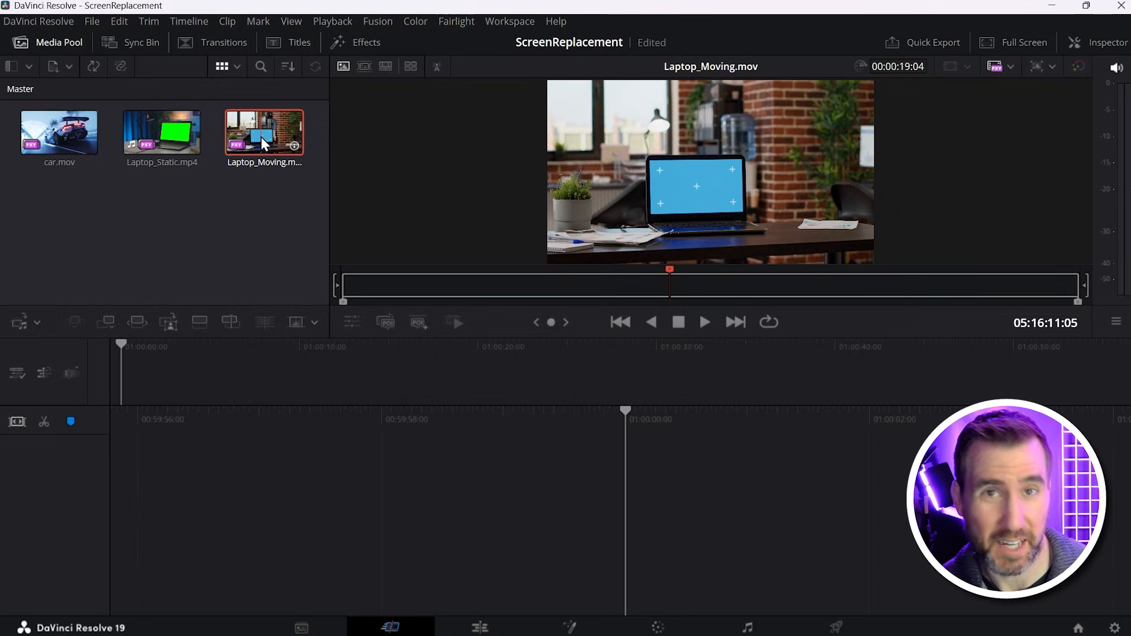
click(161, 132)
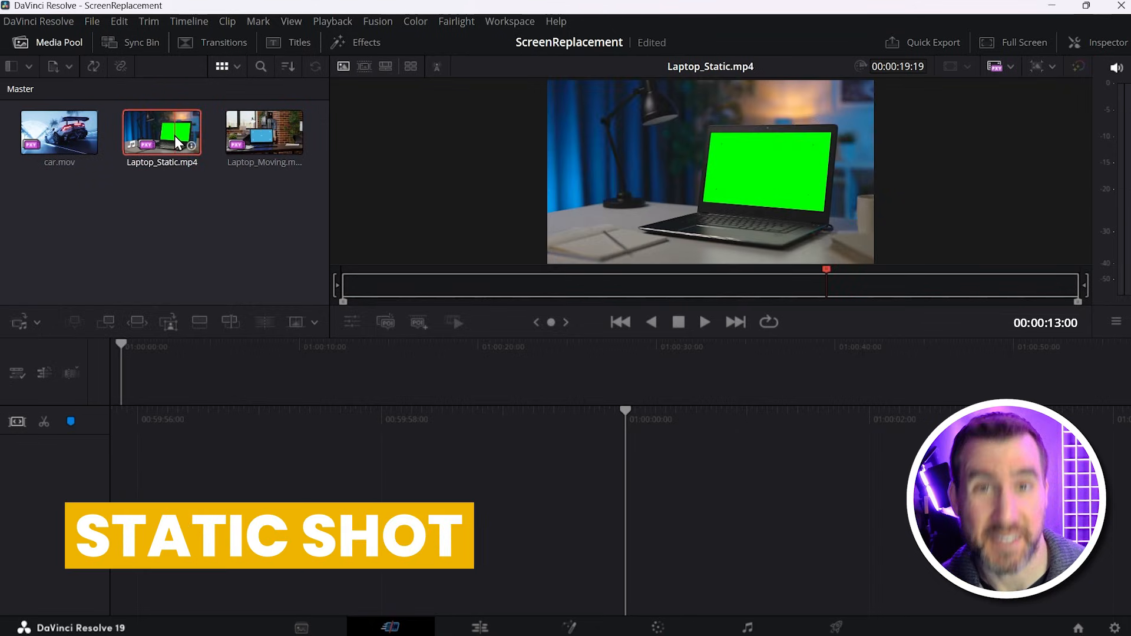
click(485, 574)
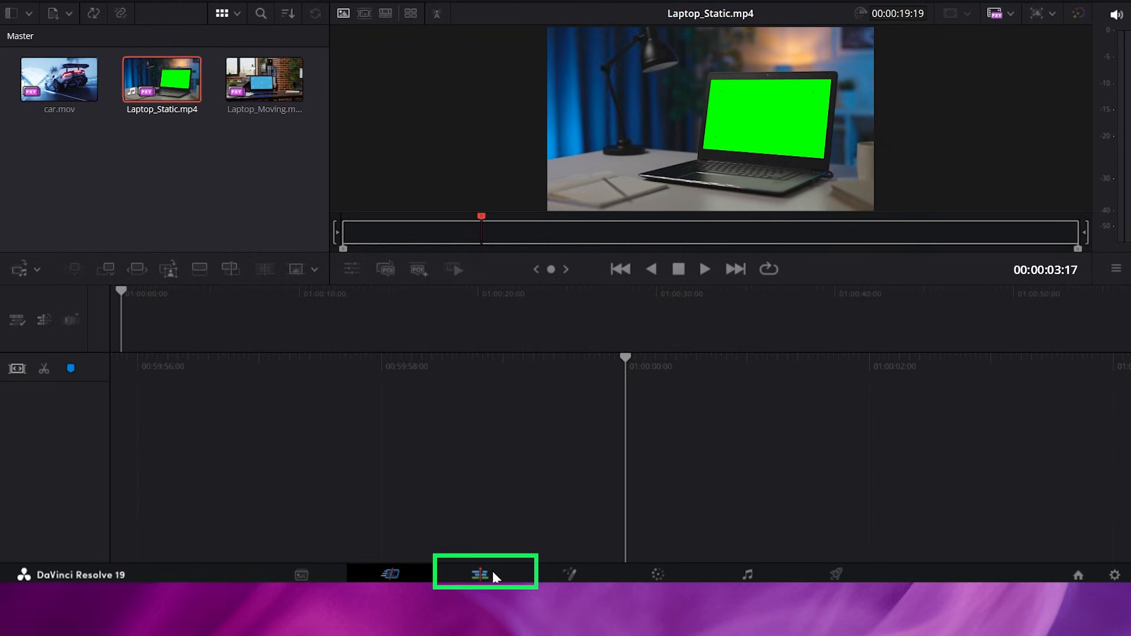
- On the Edit page, place Laptop_Static.mp4 on a new Timeline 1
click(479, 573)
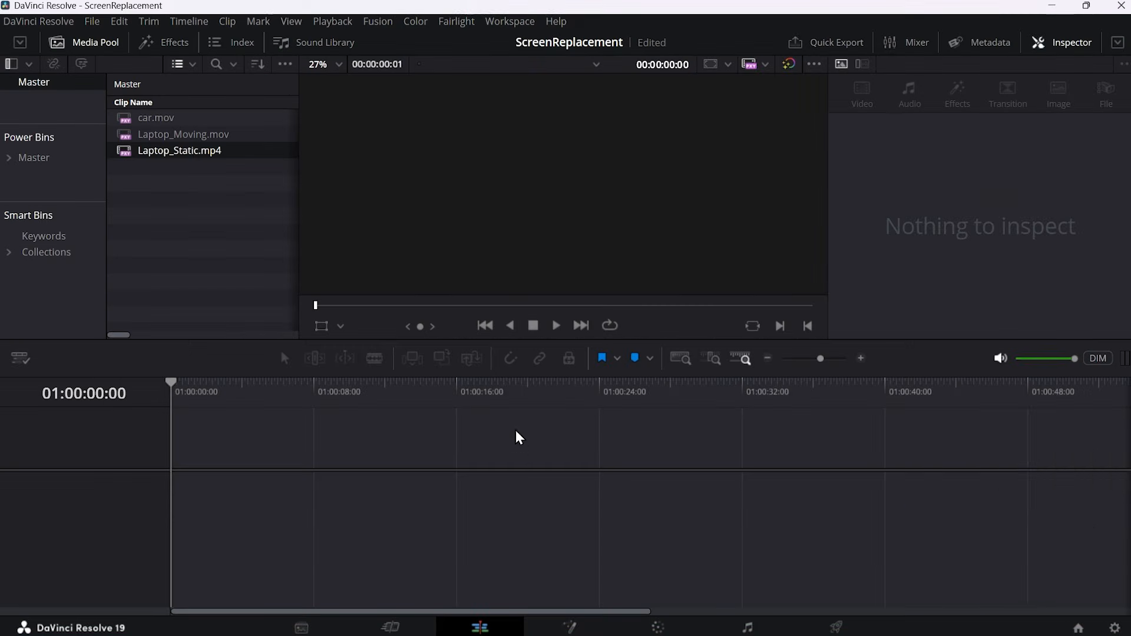
click(179, 151)
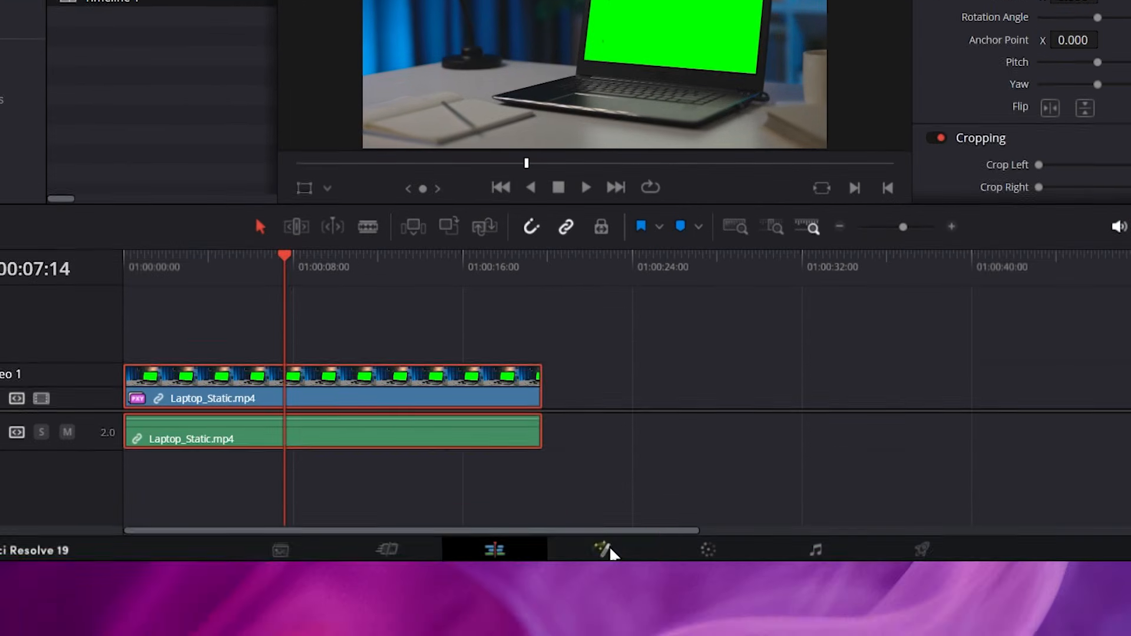
mouse_move(606, 550)
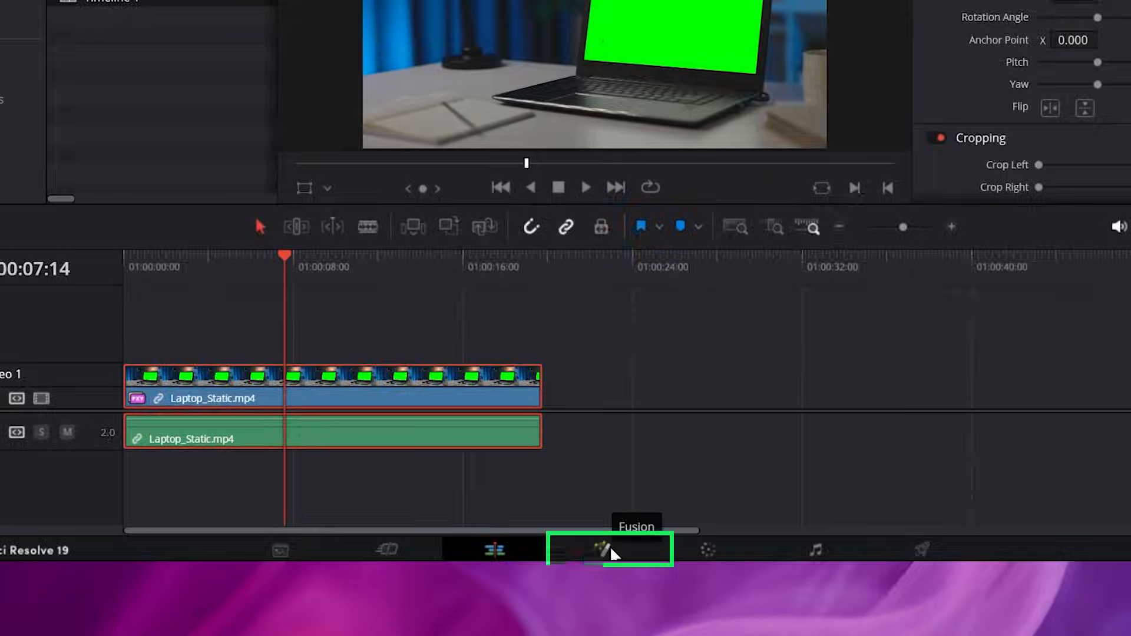
- Open the clip in Fusion with a single large viewer and select the MediaIn1 node
click(610, 550)
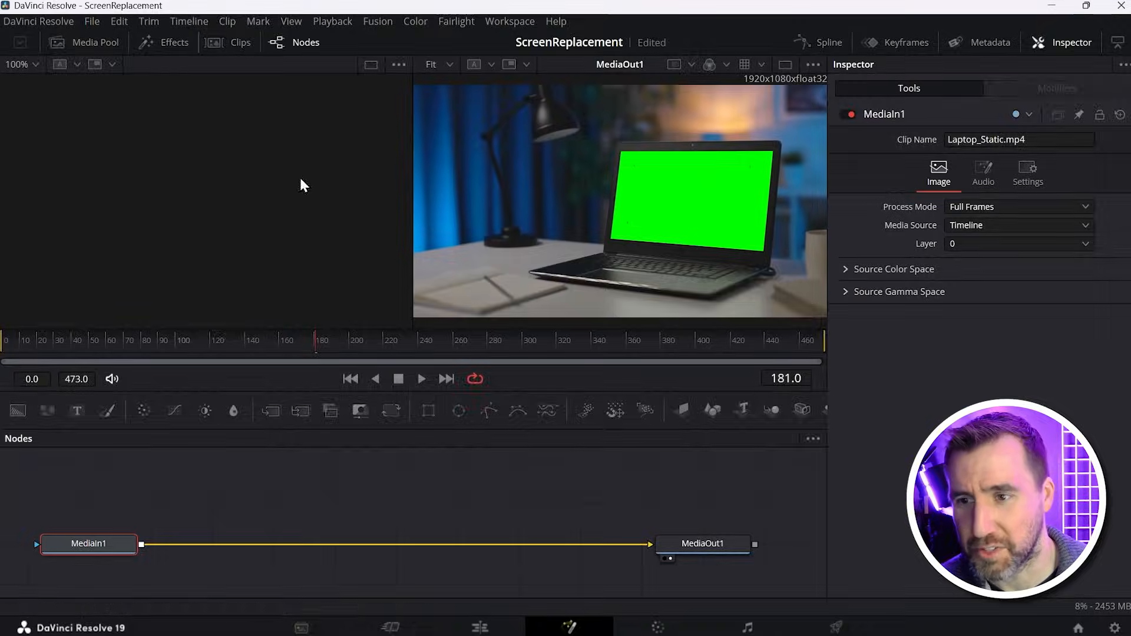
mouse_move(358, 226)
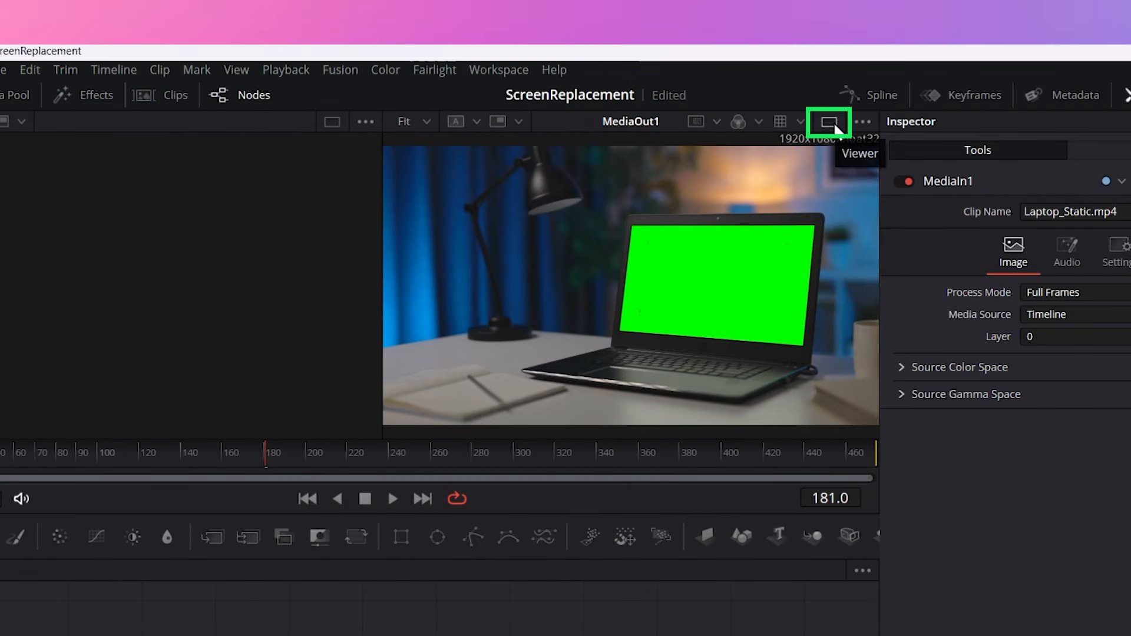
click(828, 122)
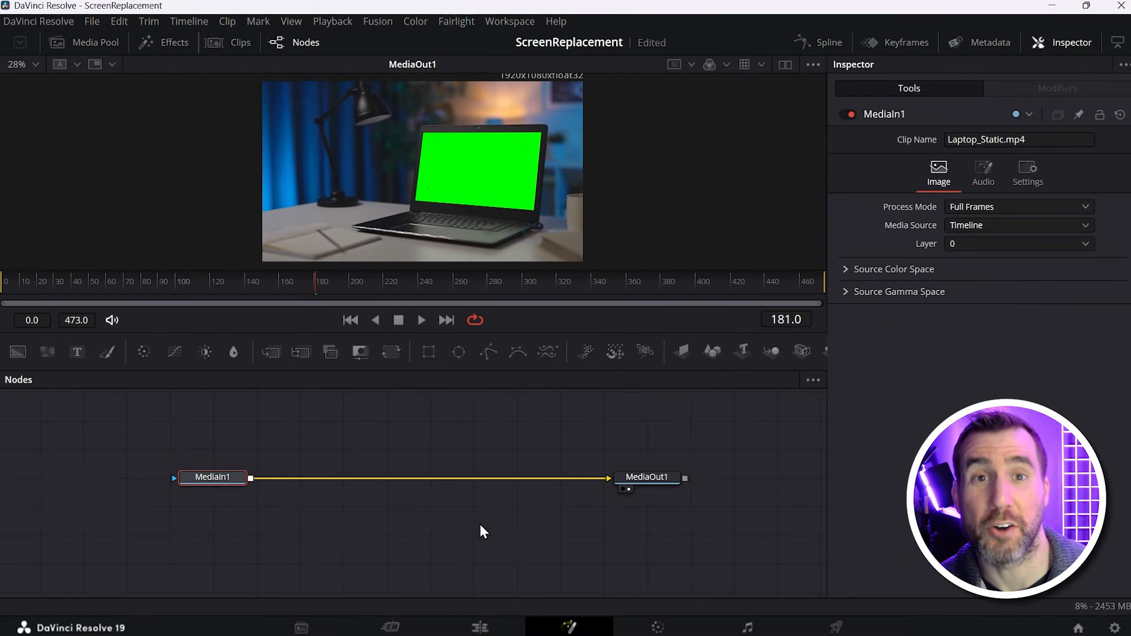
click(212, 476)
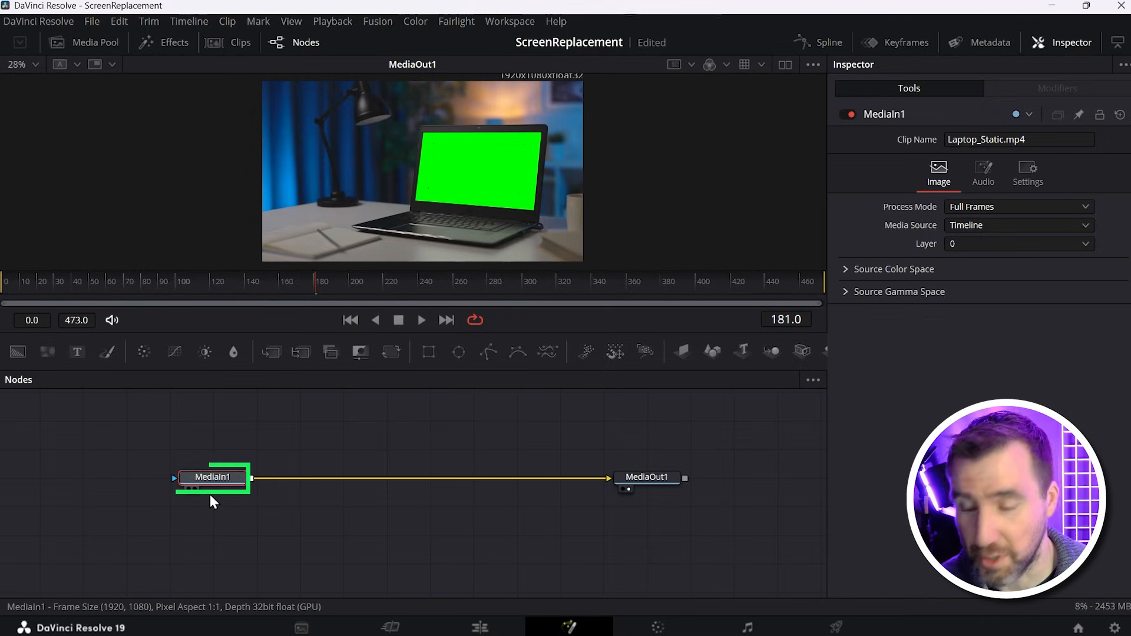
click(647, 477)
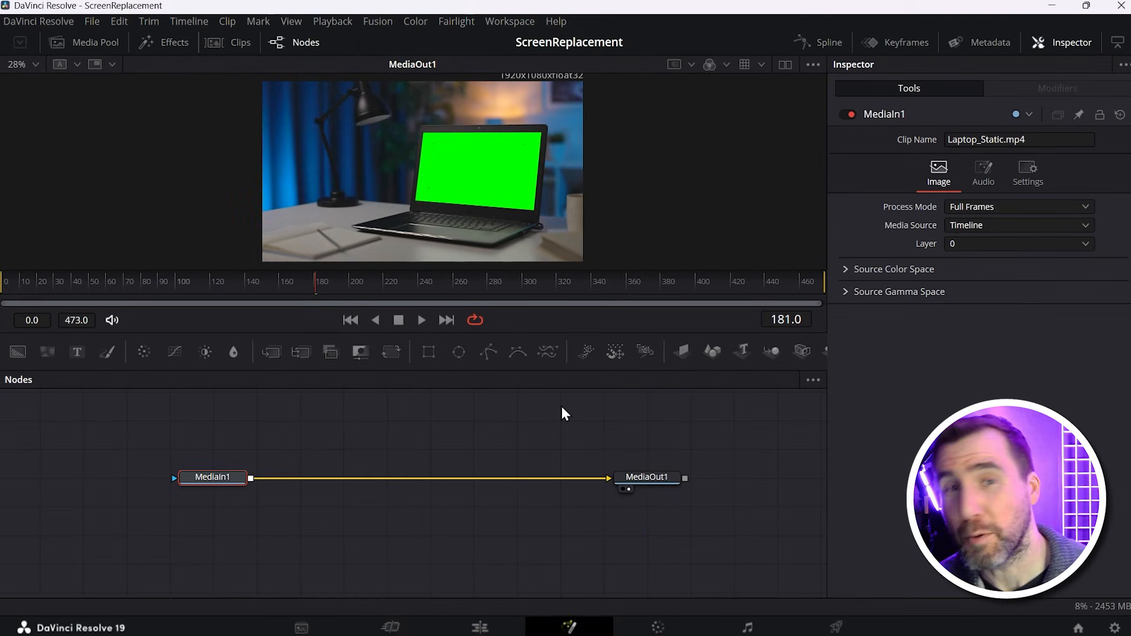
mouse_move(563, 412)
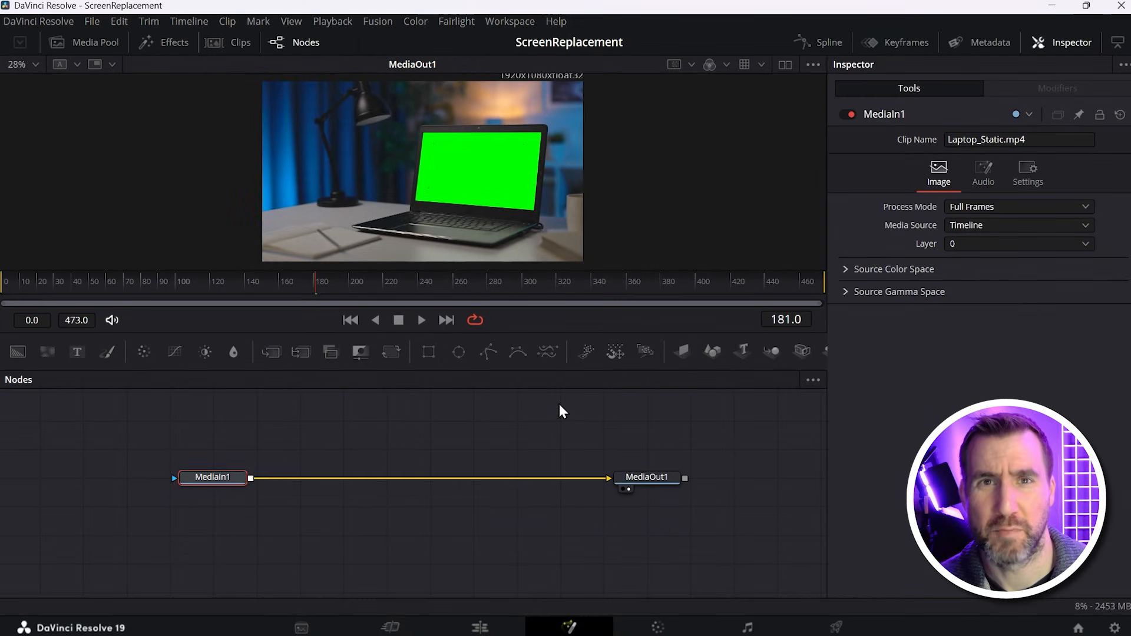
mouse_move(449, 444)
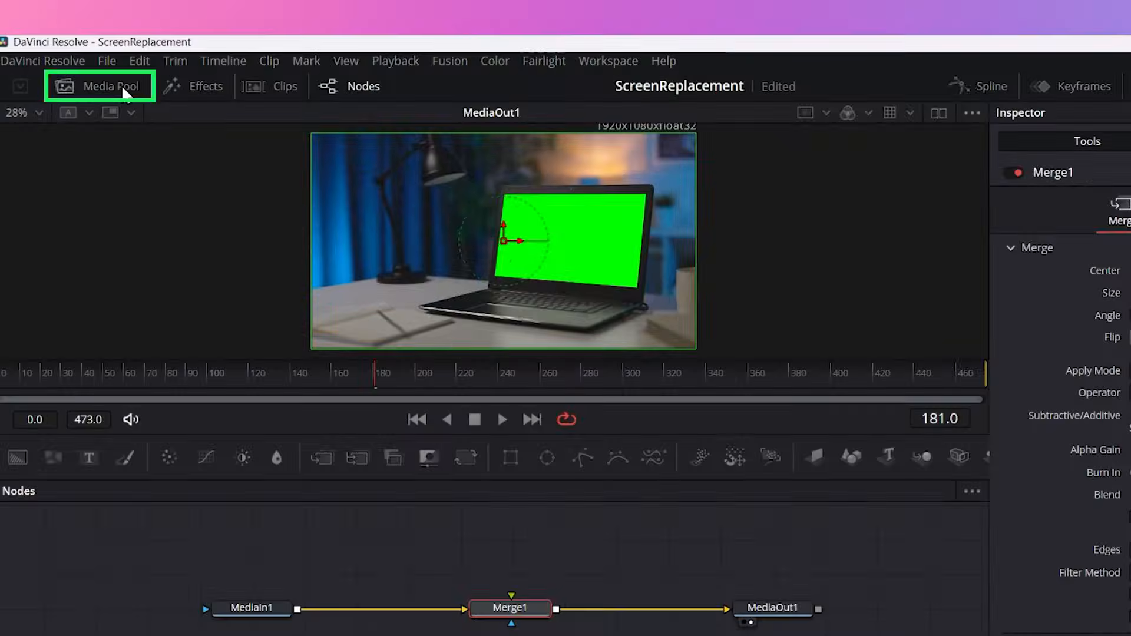
- Add car.mov from the Media Pool to the node graph and rename its node Car
click(99, 86)
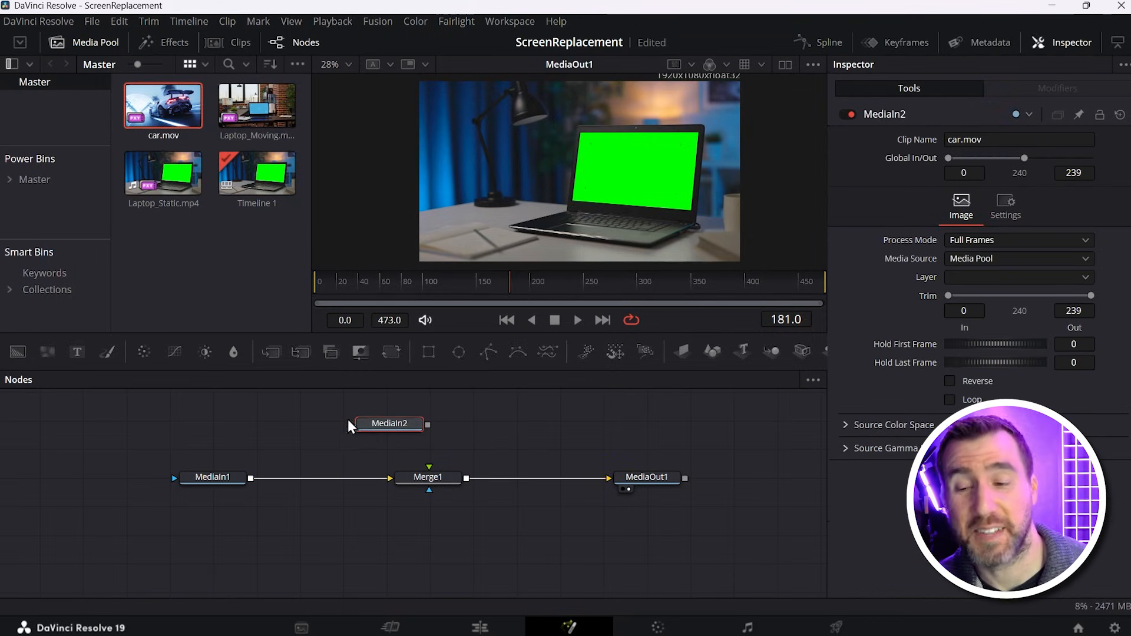
click(389, 424)
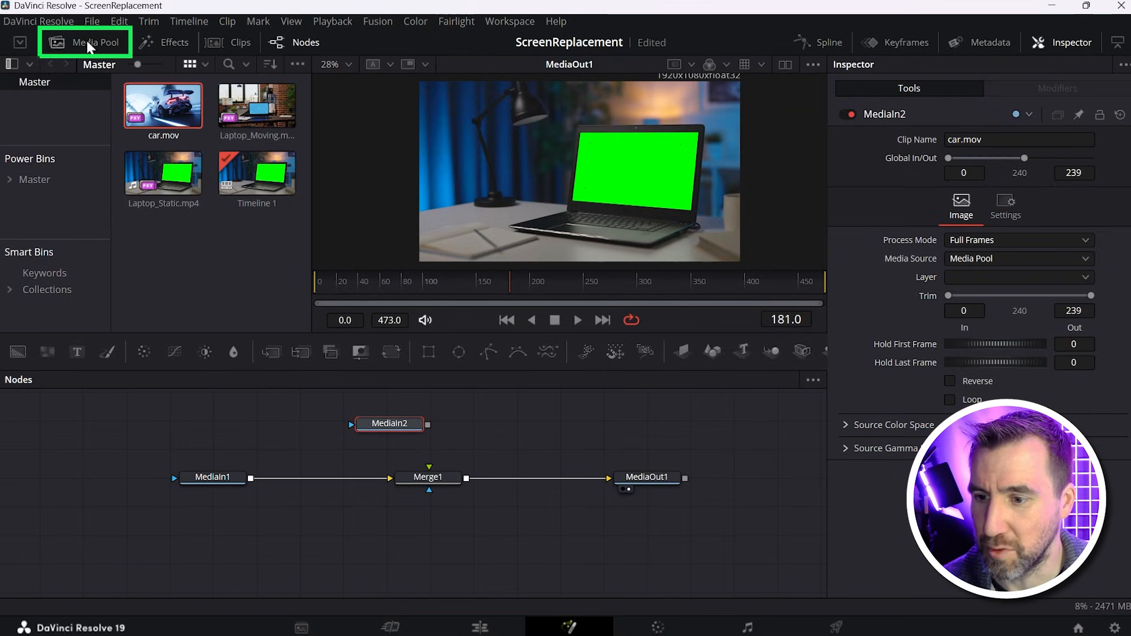
click(92, 42)
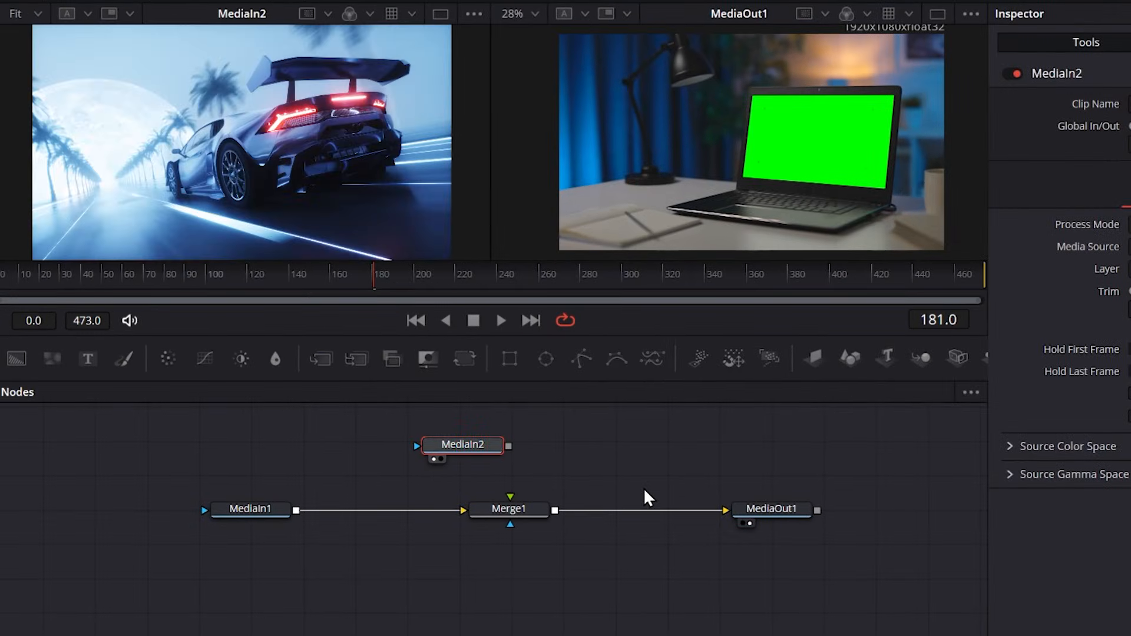
mouse_move(656, 498)
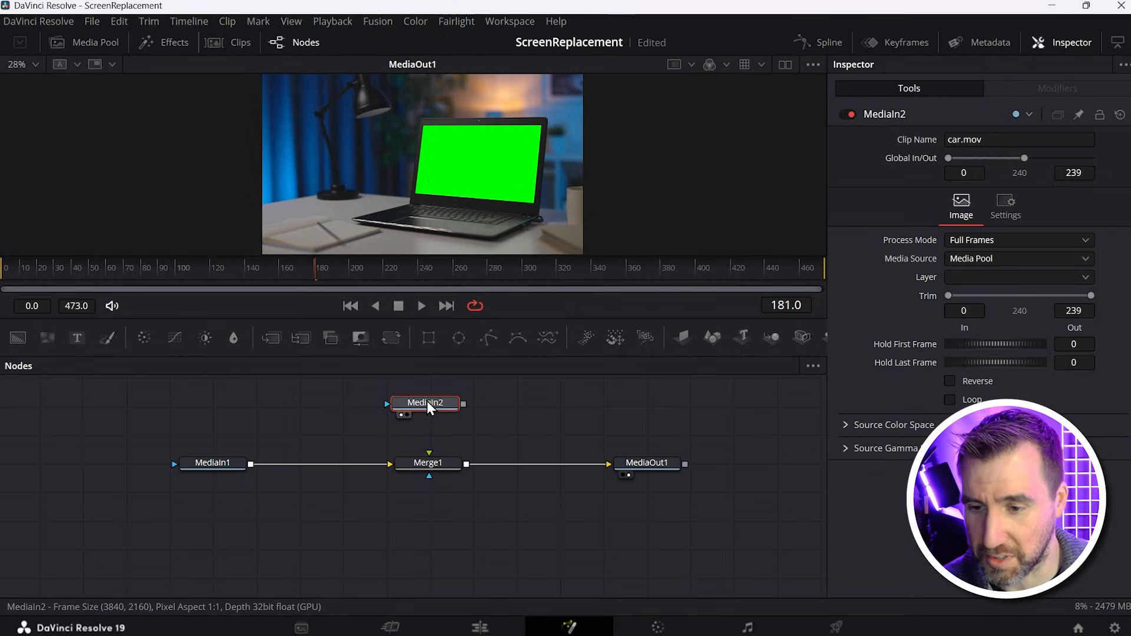
mouse_move(425, 403)
text(Car)
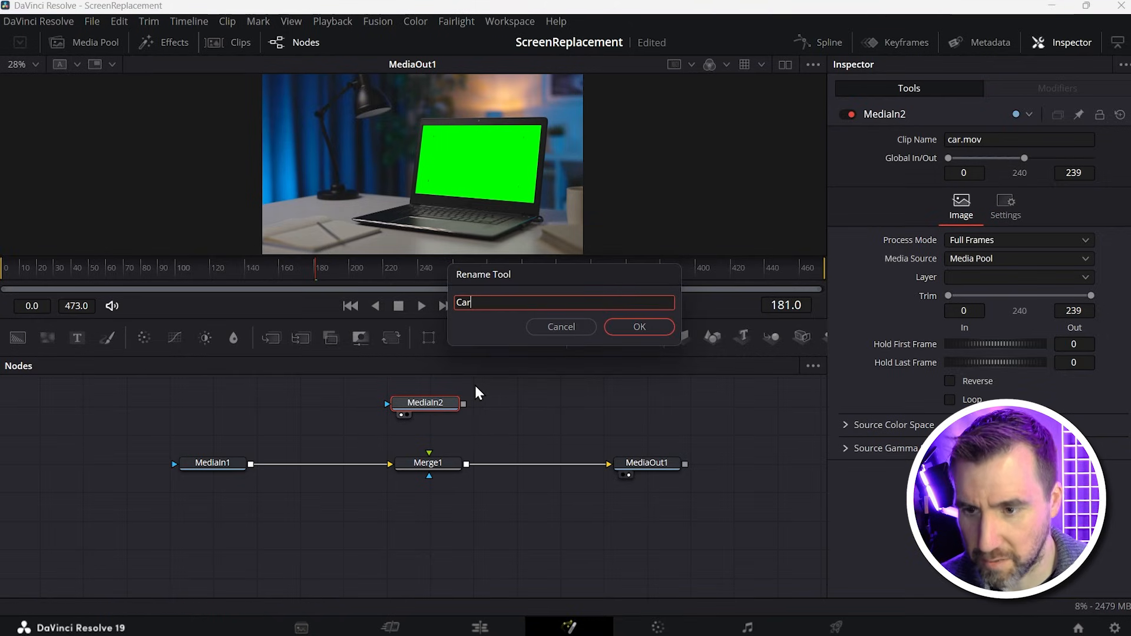
click(638, 327)
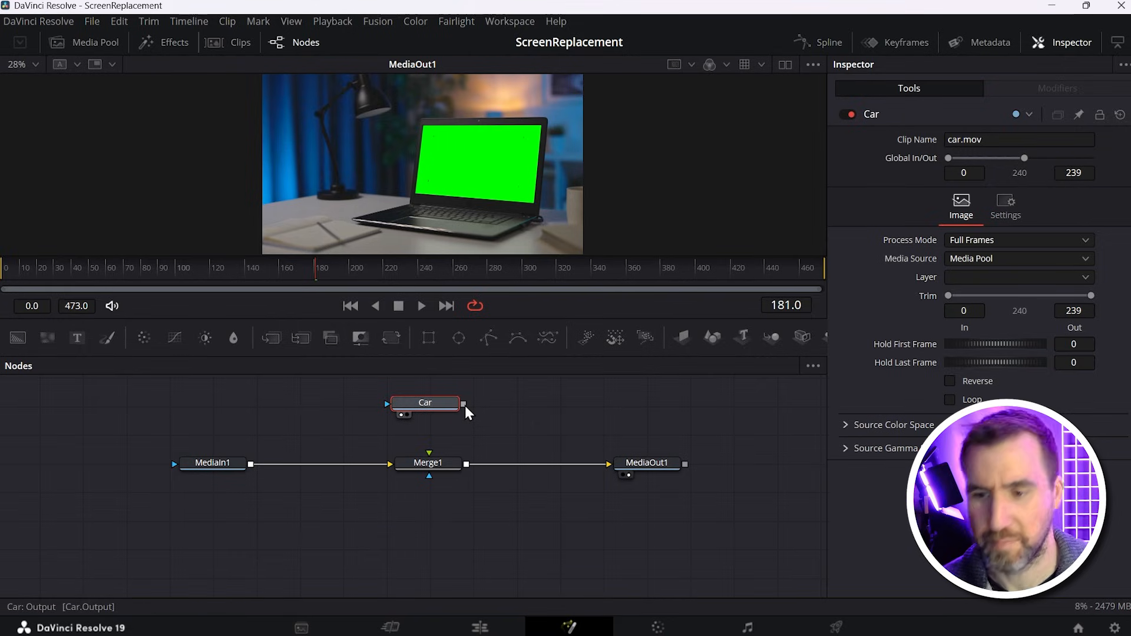
mouse_move(466, 405)
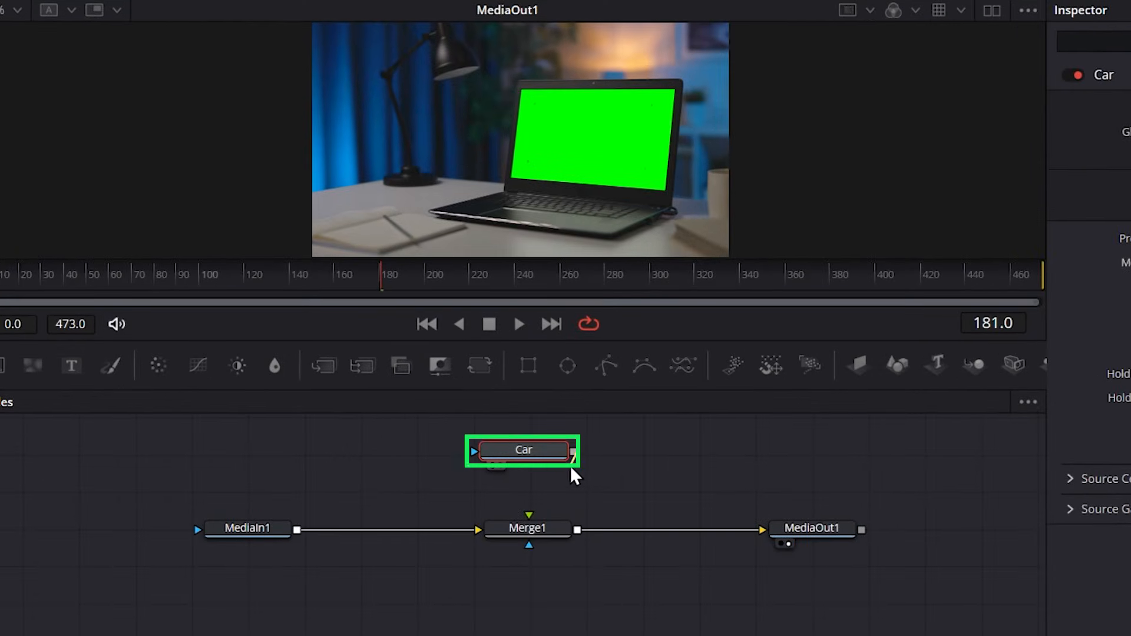
- Link Car into Merge1, then insert a Corner Positioner node between Car and Merge1
drag(575, 451, 529, 528)
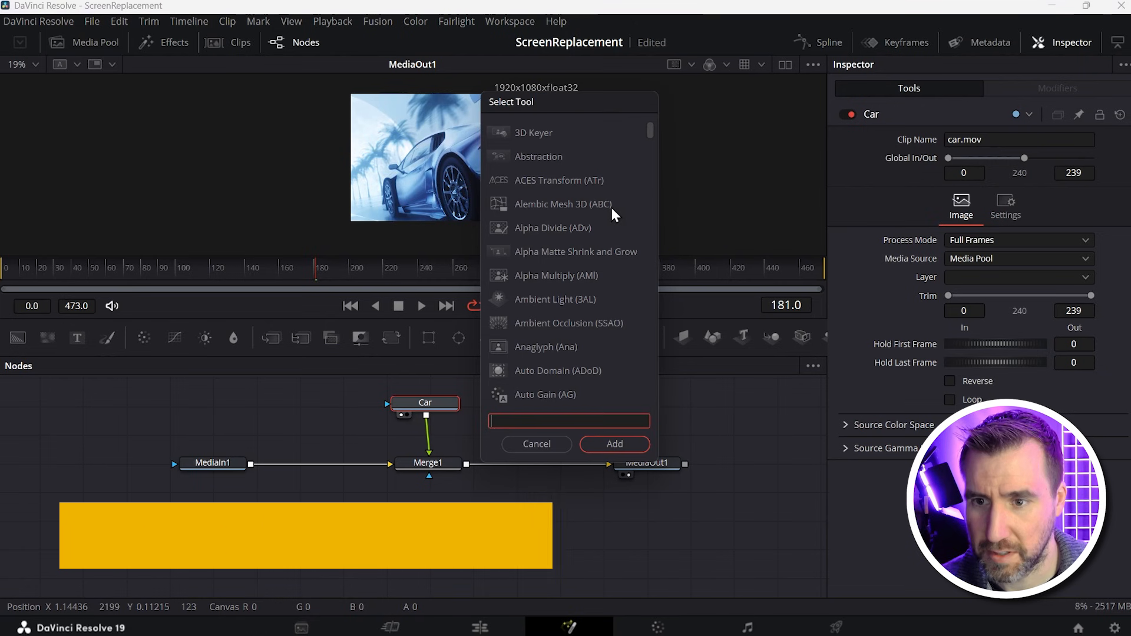
text(Corner Po)
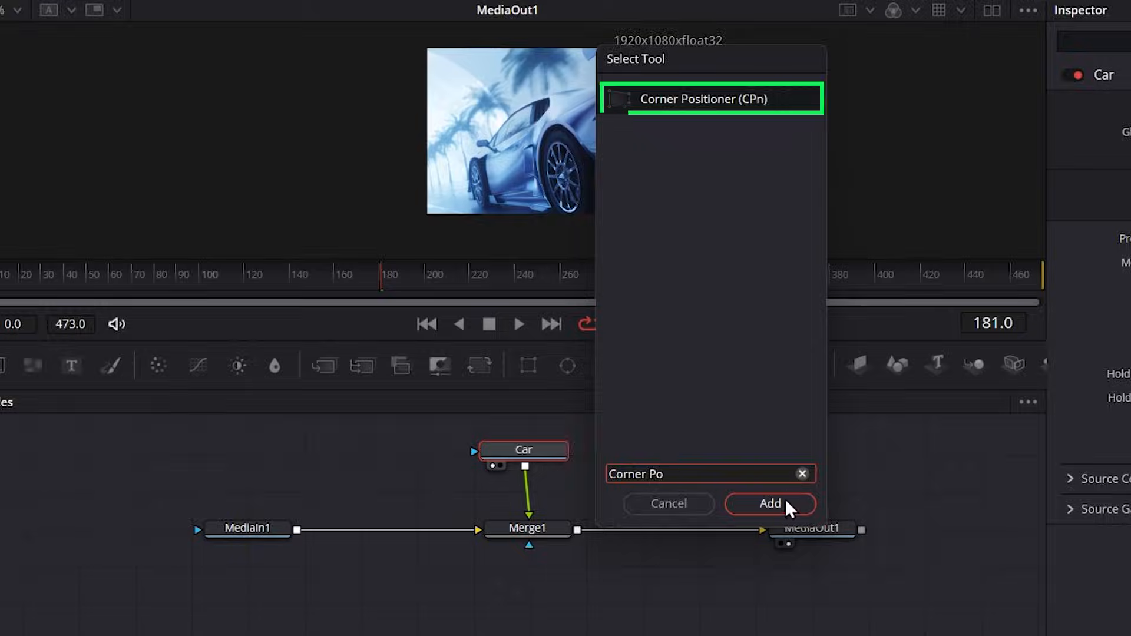
click(768, 504)
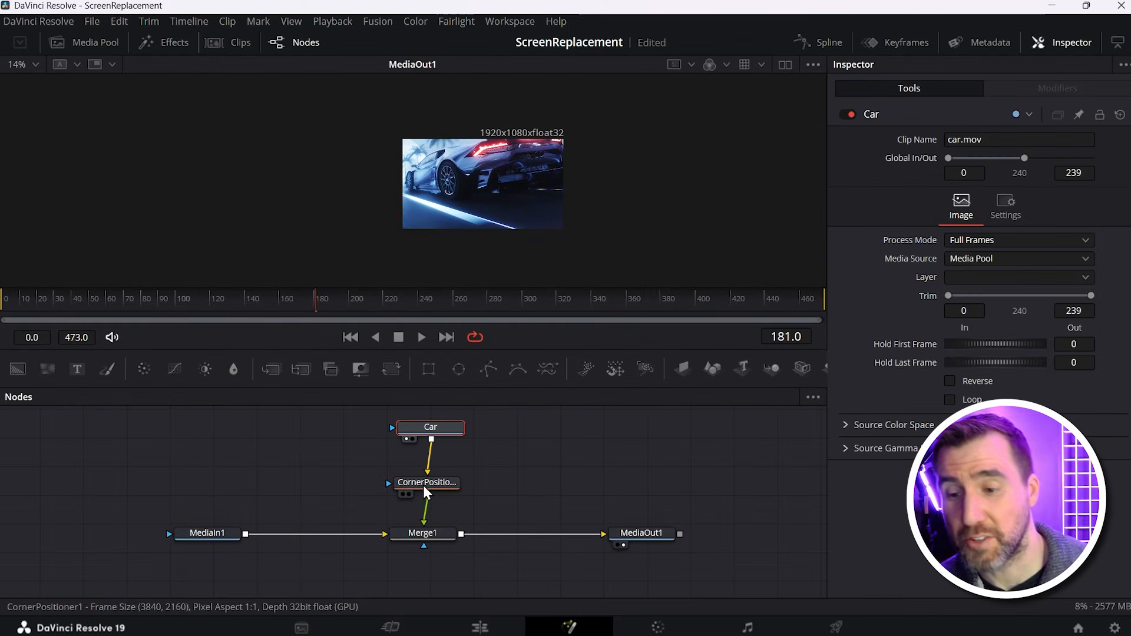
click(427, 482)
text(Corner)
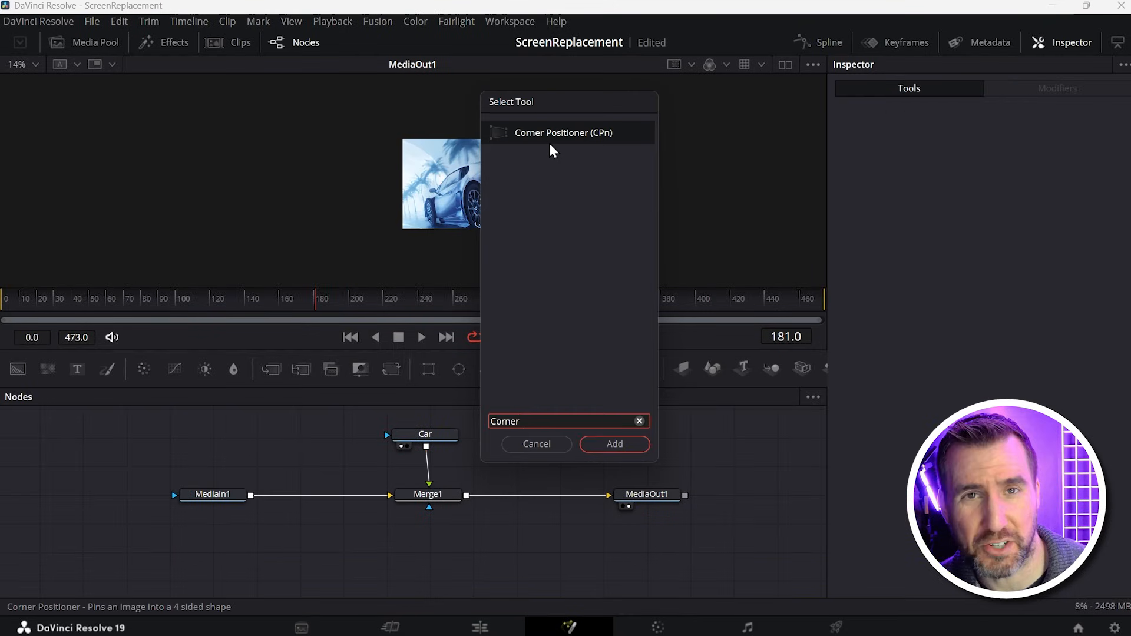
mouse_move(544, 138)
text( Positioner)
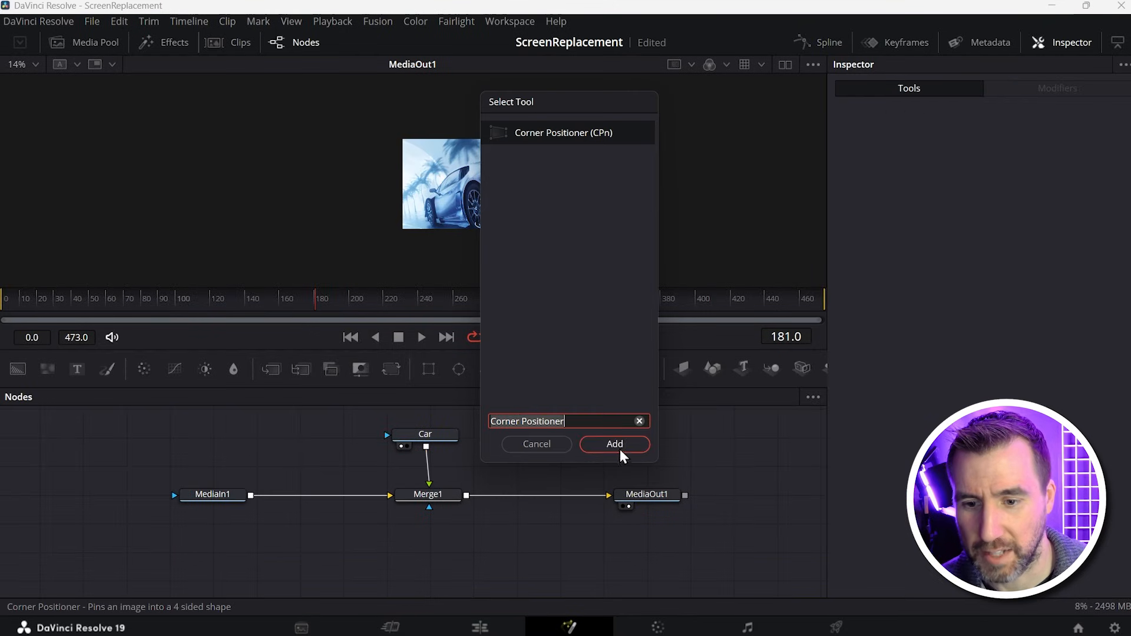
click(614, 443)
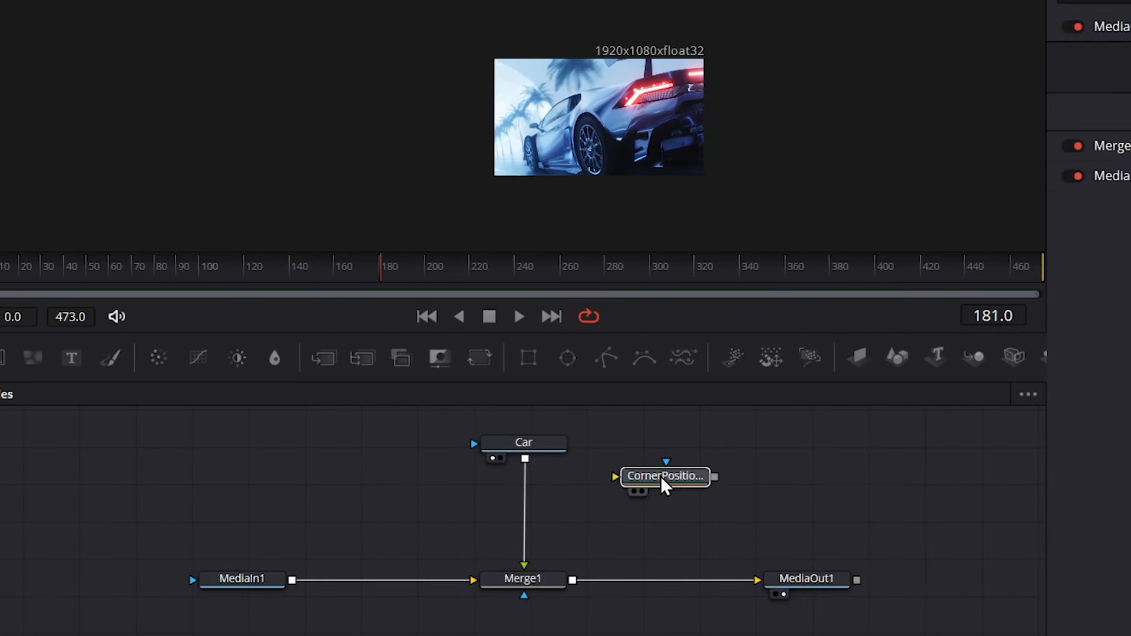
drag(665, 476, 559, 499)
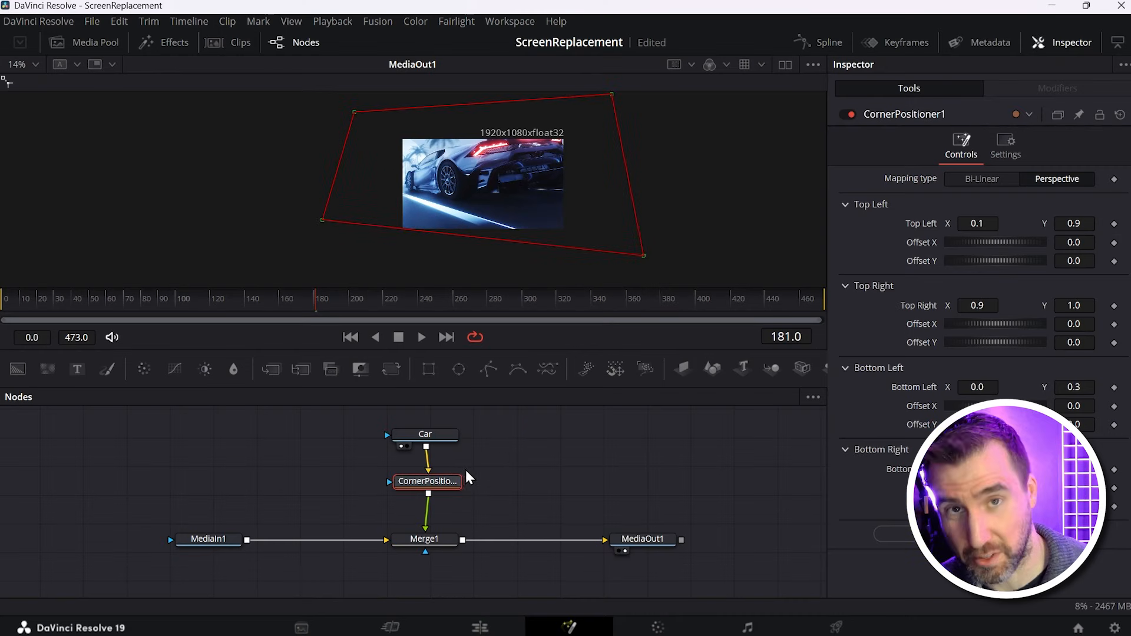
mouse_move(490, 460)
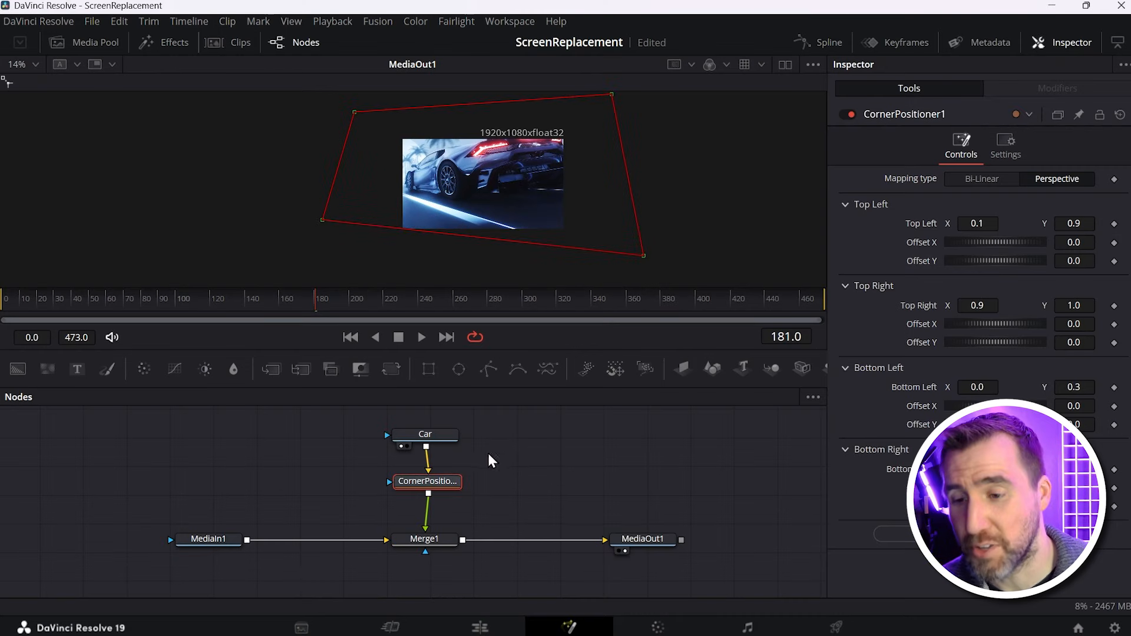
mouse_move(584, 491)
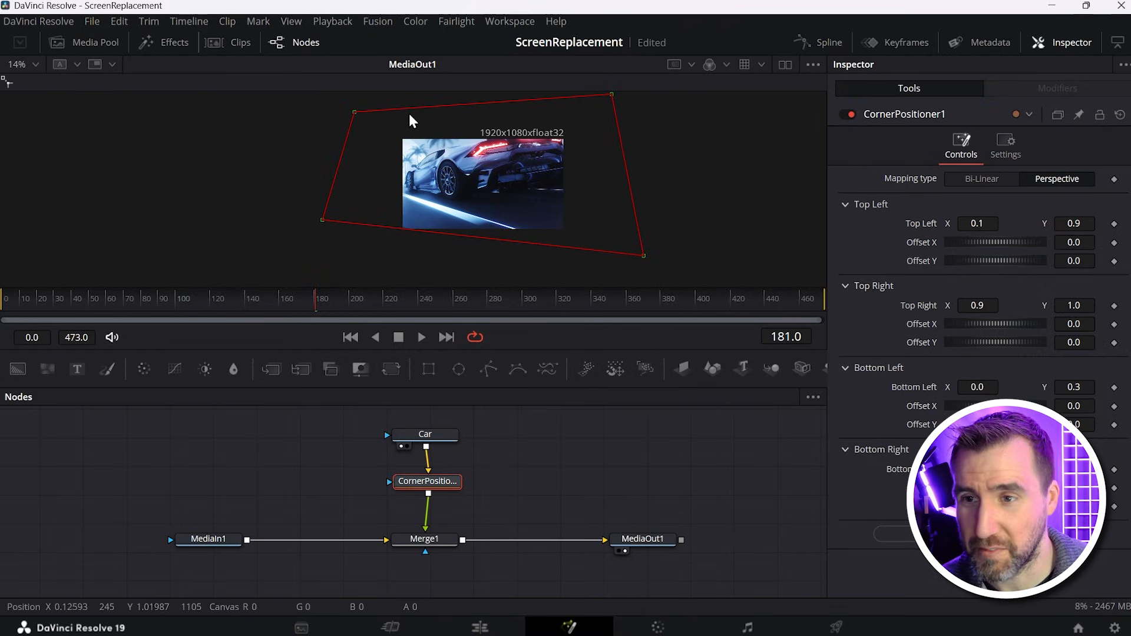
mouse_move(559, 148)
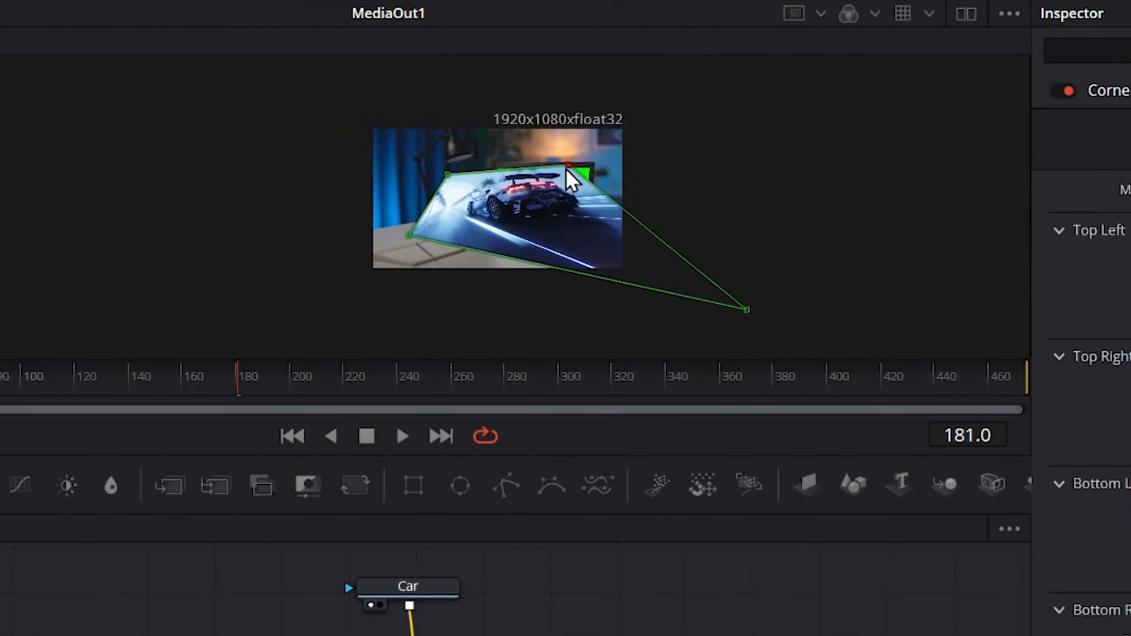
- Drag the top-right, top-left and bottom-left corners onto the laptop screen, then play back
drag(747, 309, 589, 180)
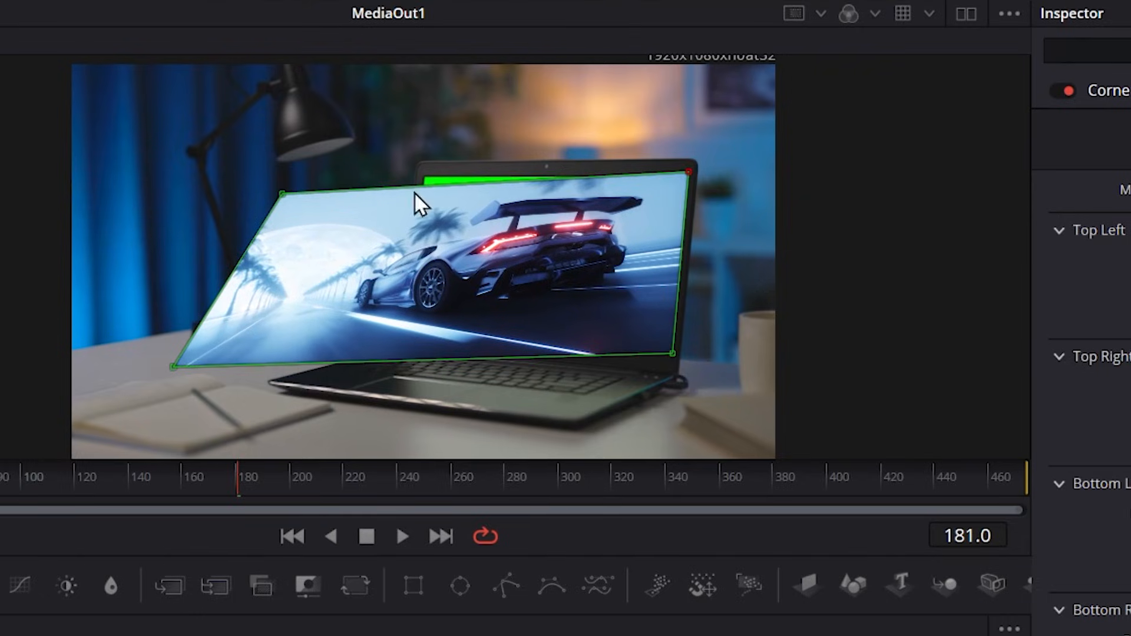
drag(285, 193, 426, 174)
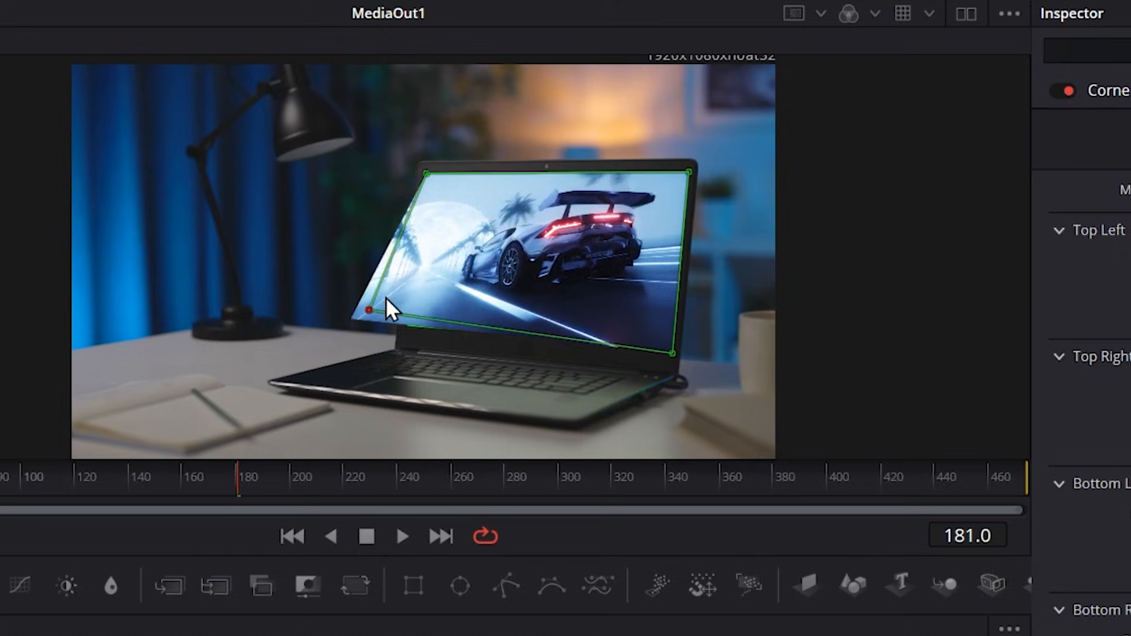
drag(368, 312, 405, 339)
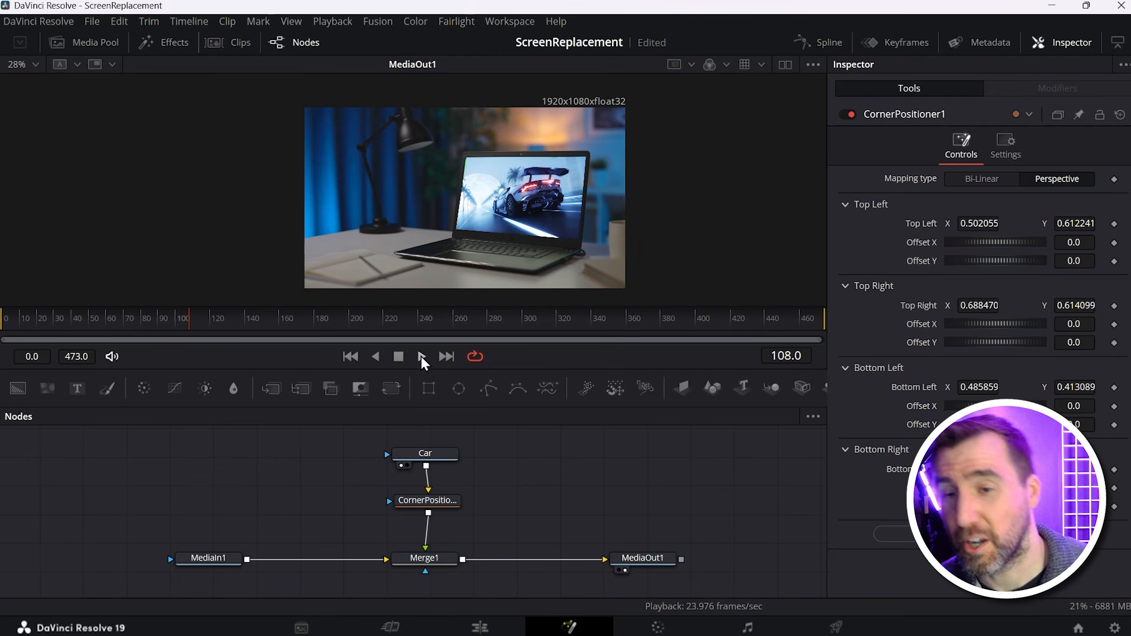
click(421, 356)
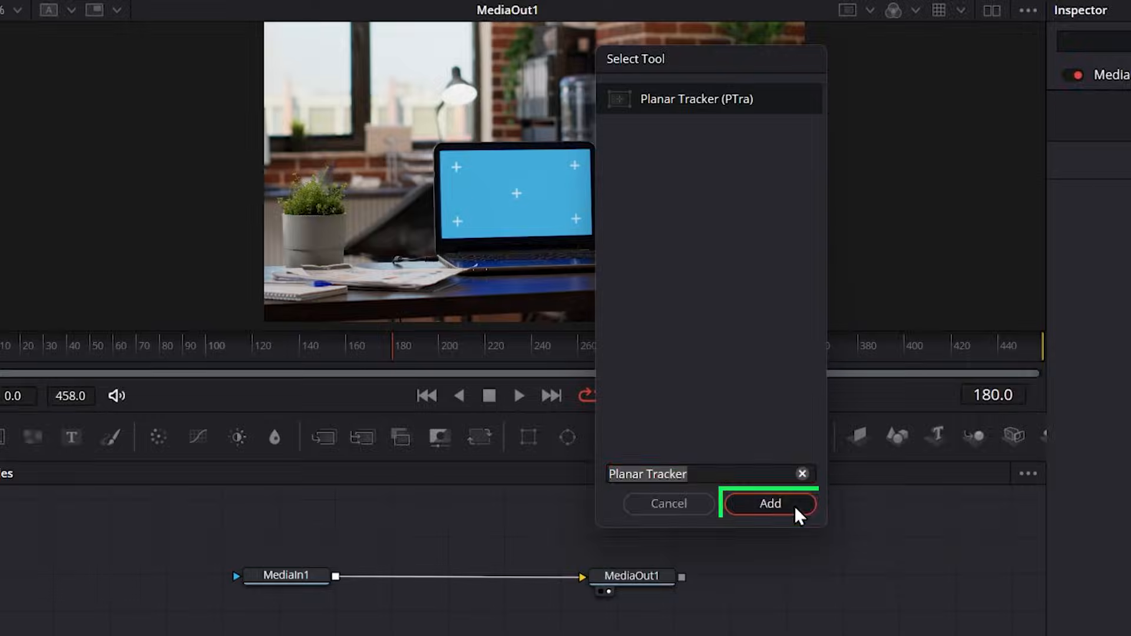
- Drop a Planar Tracker on the MediaIn1–MediaOut1 link and set Reference Time to frame 233
click(769, 504)
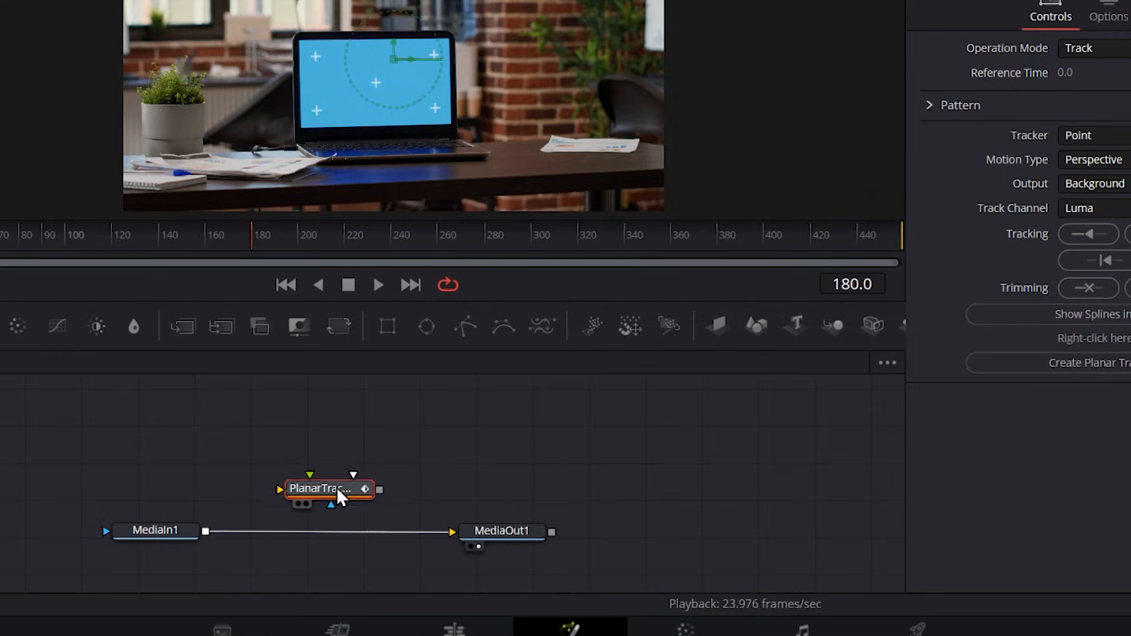
drag(328, 488, 328, 532)
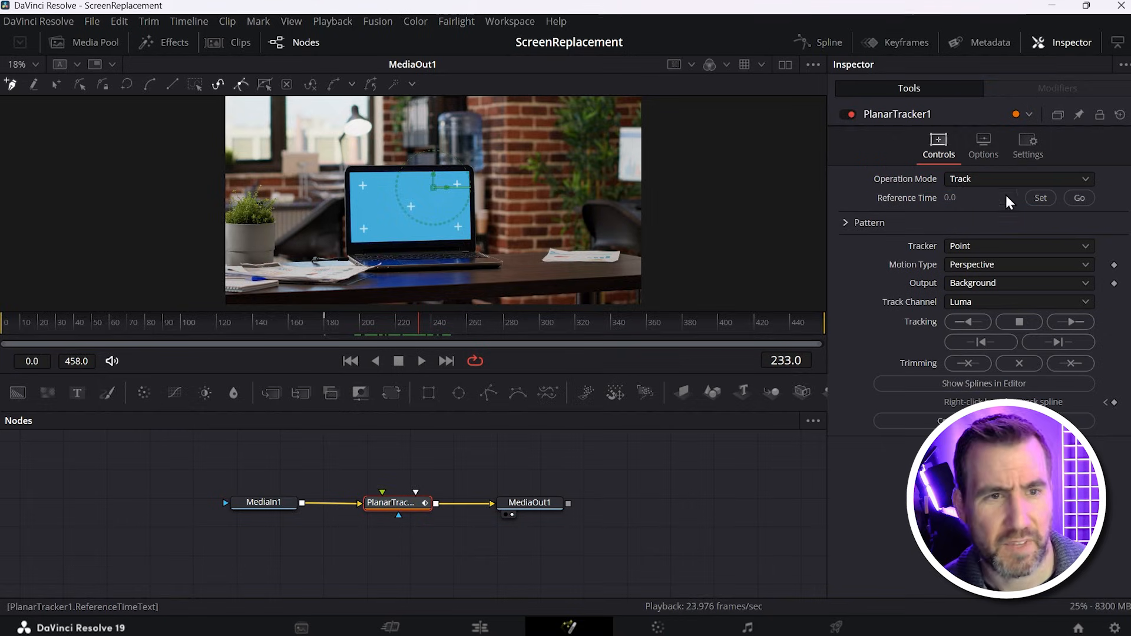
click(1041, 198)
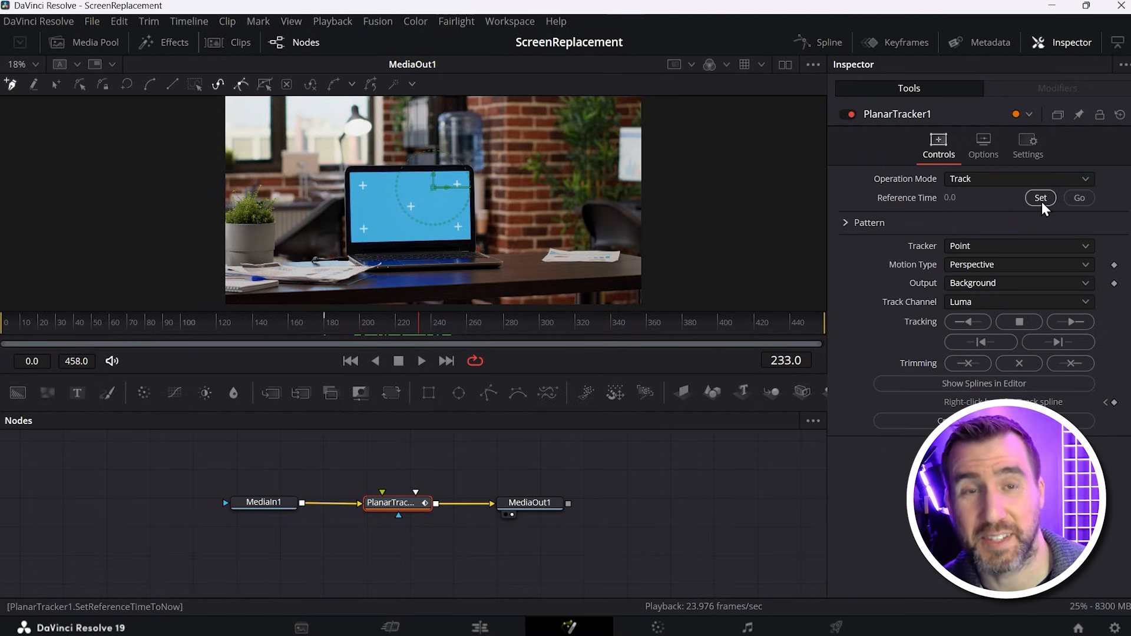
click(1041, 198)
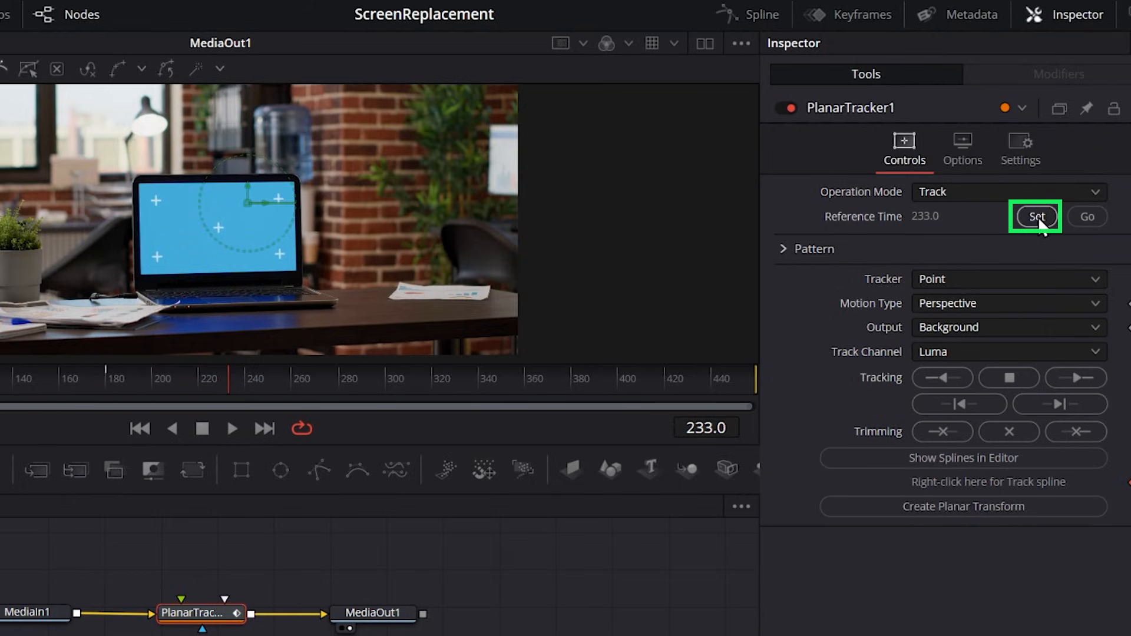
- Run Track Forward on the laptop screen from frame 233 to the last frame
click(1037, 216)
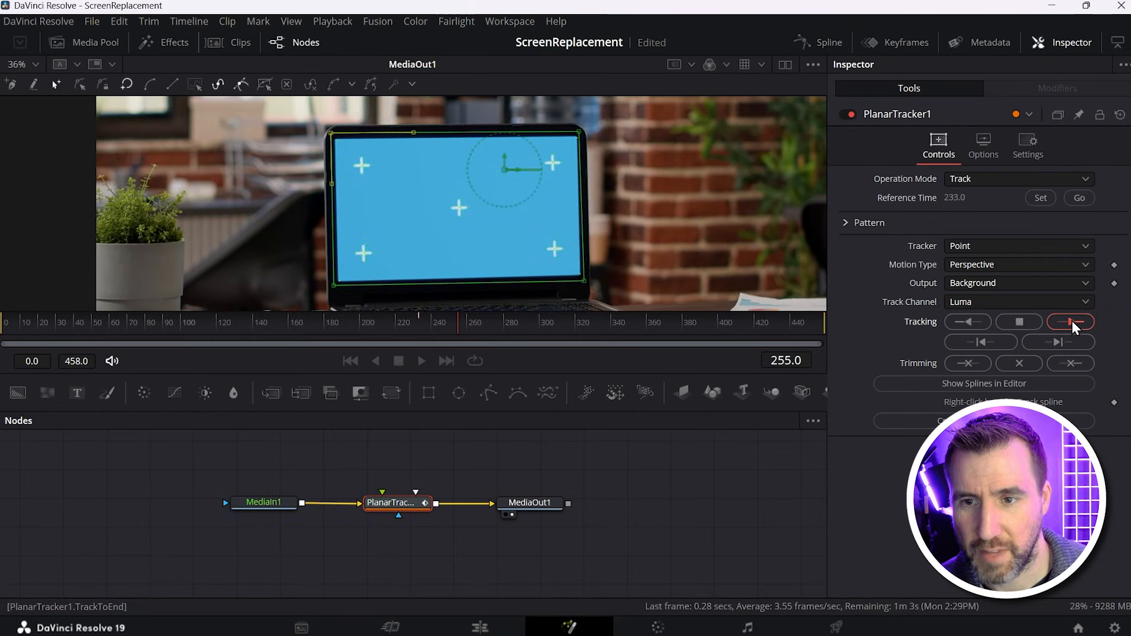
click(1070, 322)
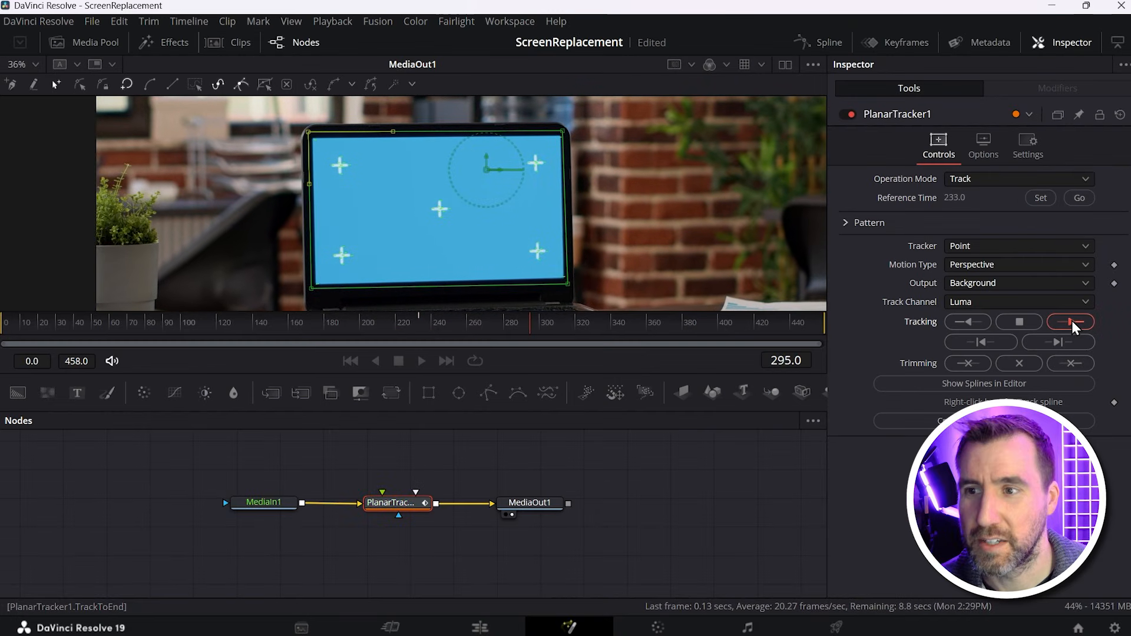
click(1071, 322)
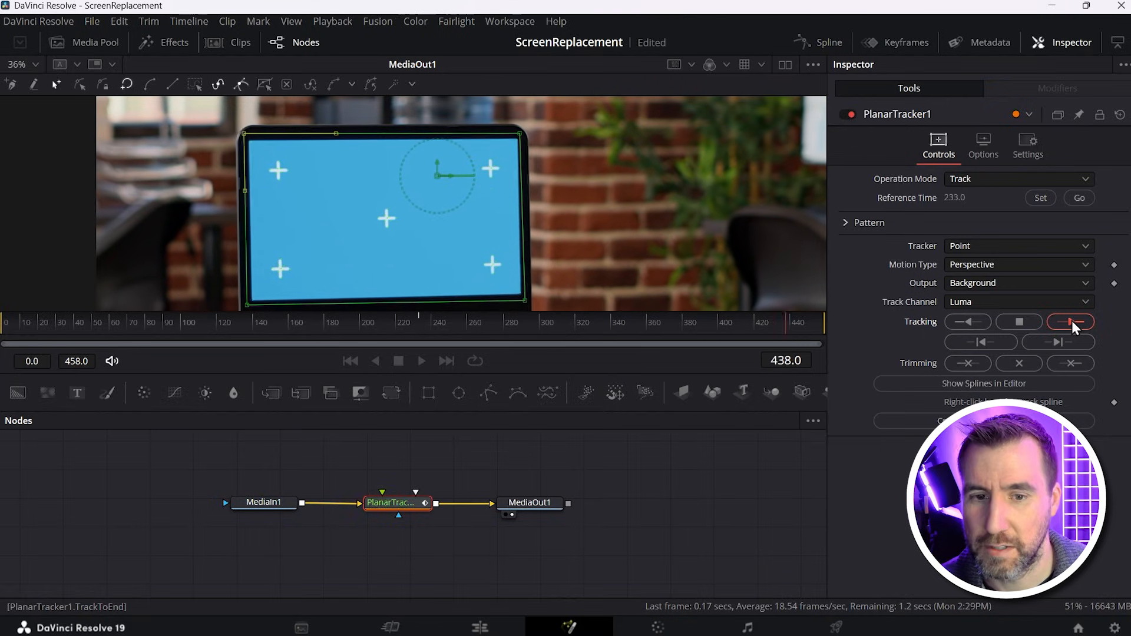
click(1070, 321)
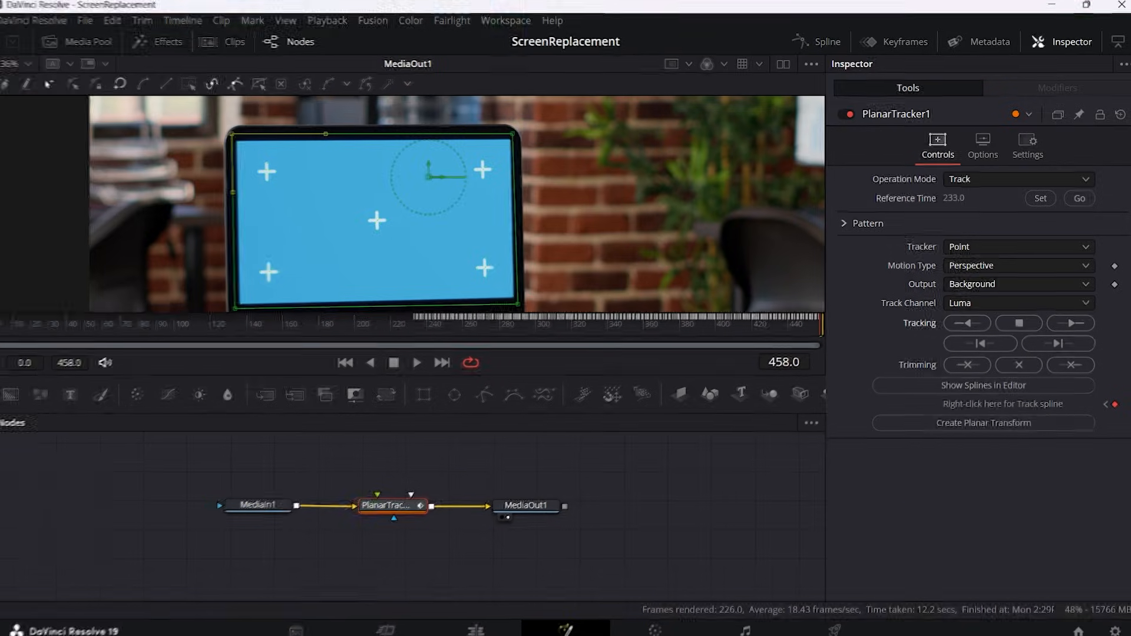
click(1080, 199)
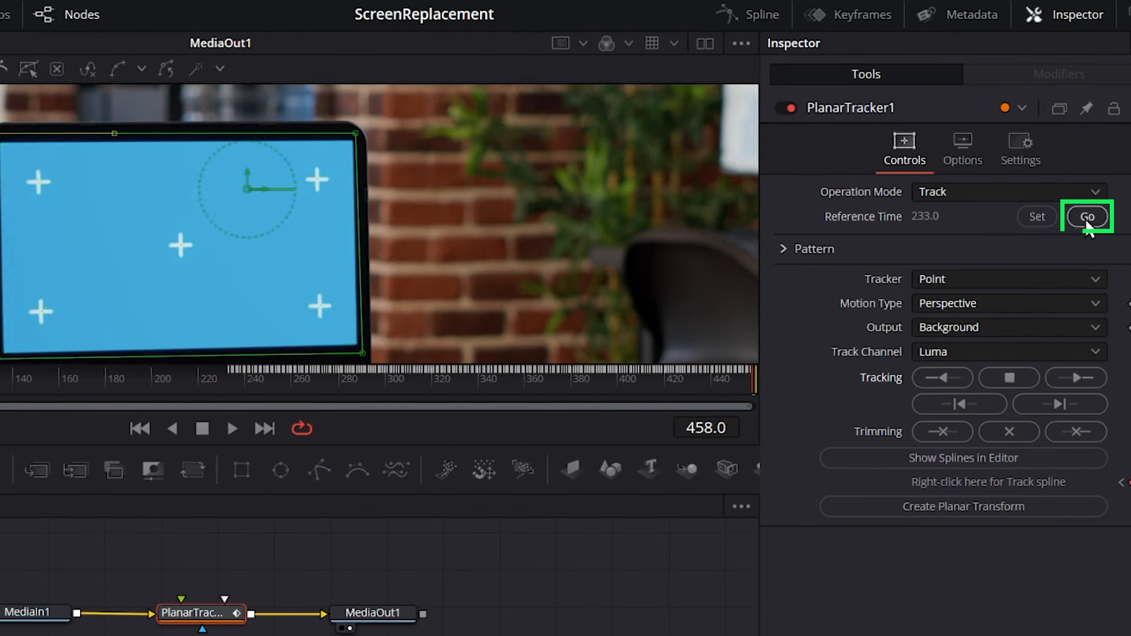
- Jump back to reference frame 233 and run Track Backward to the clip's start
click(1087, 217)
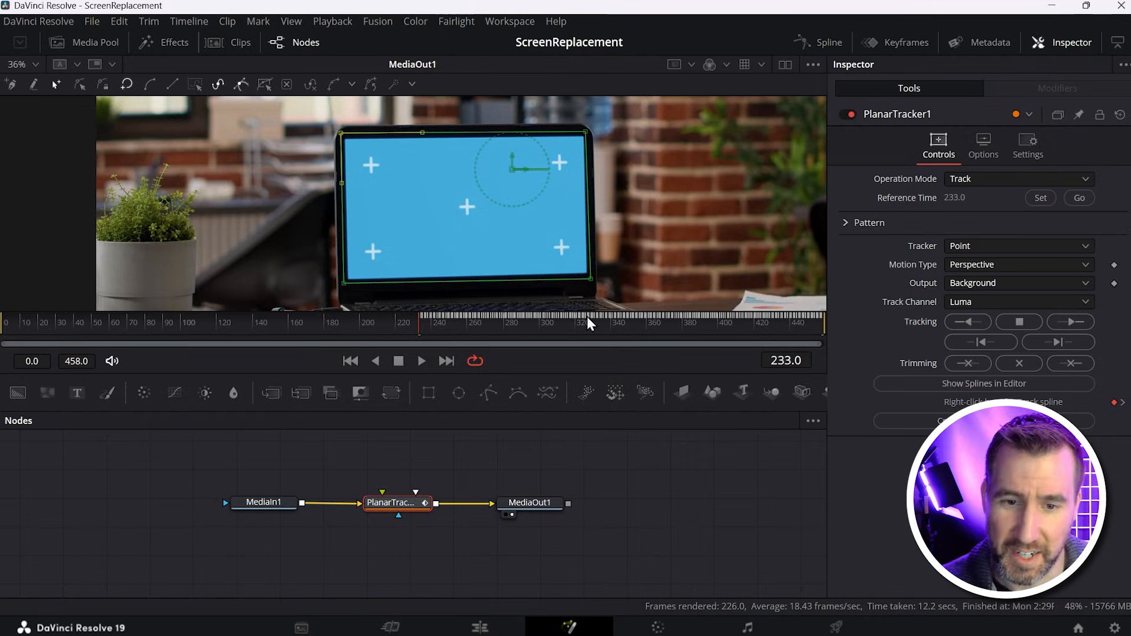
mouse_move(530, 386)
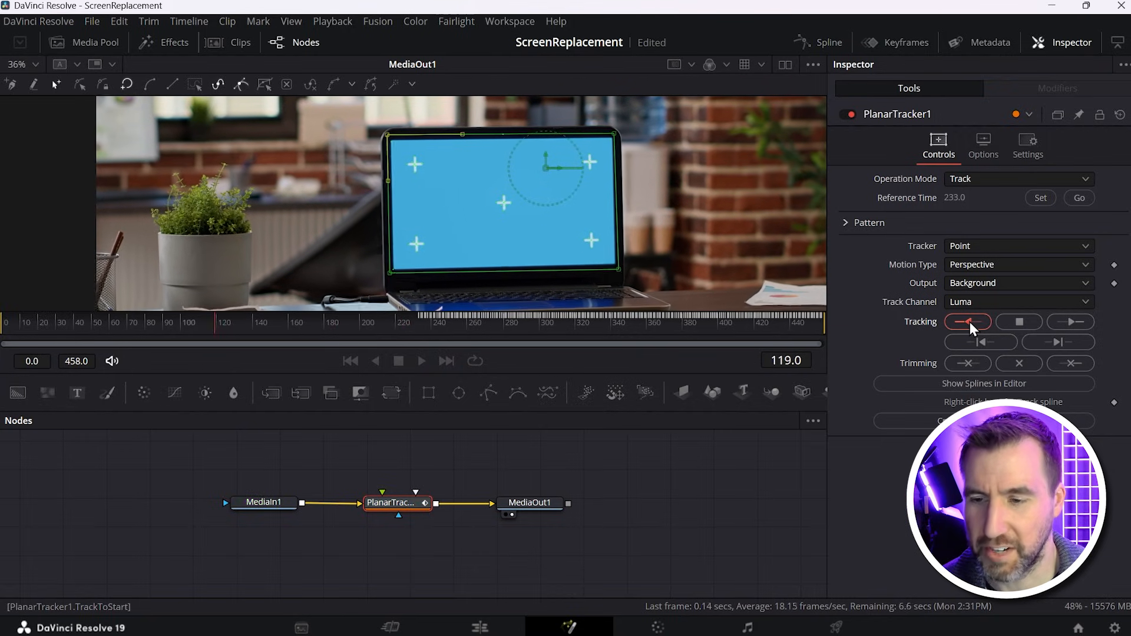
click(967, 321)
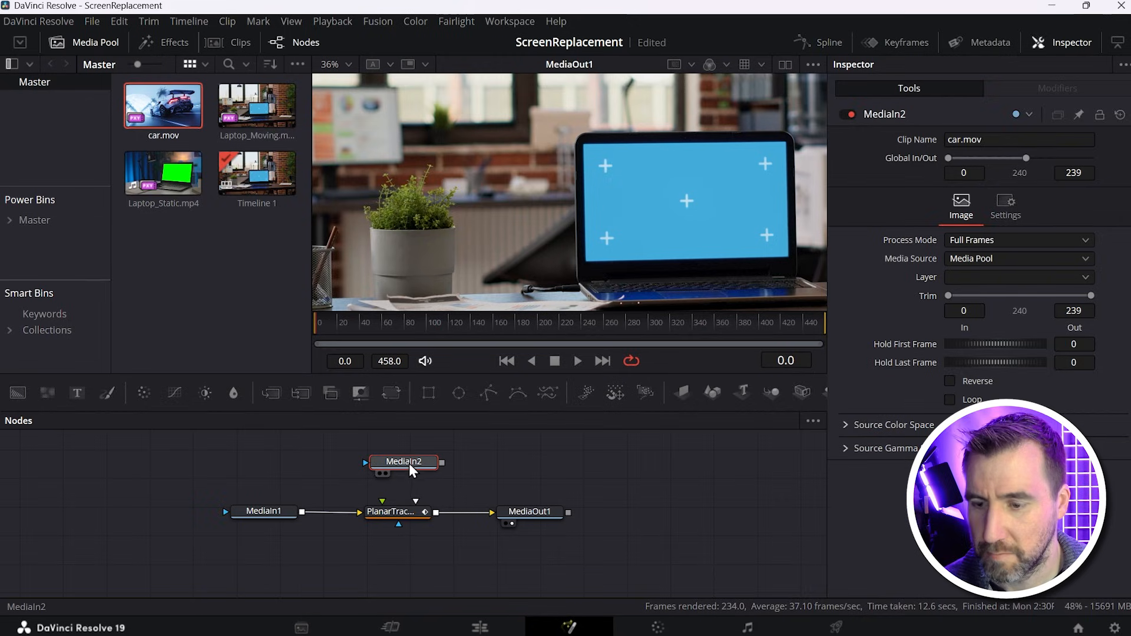
- Rename the newly added car clip node to Car
double_click(403, 462)
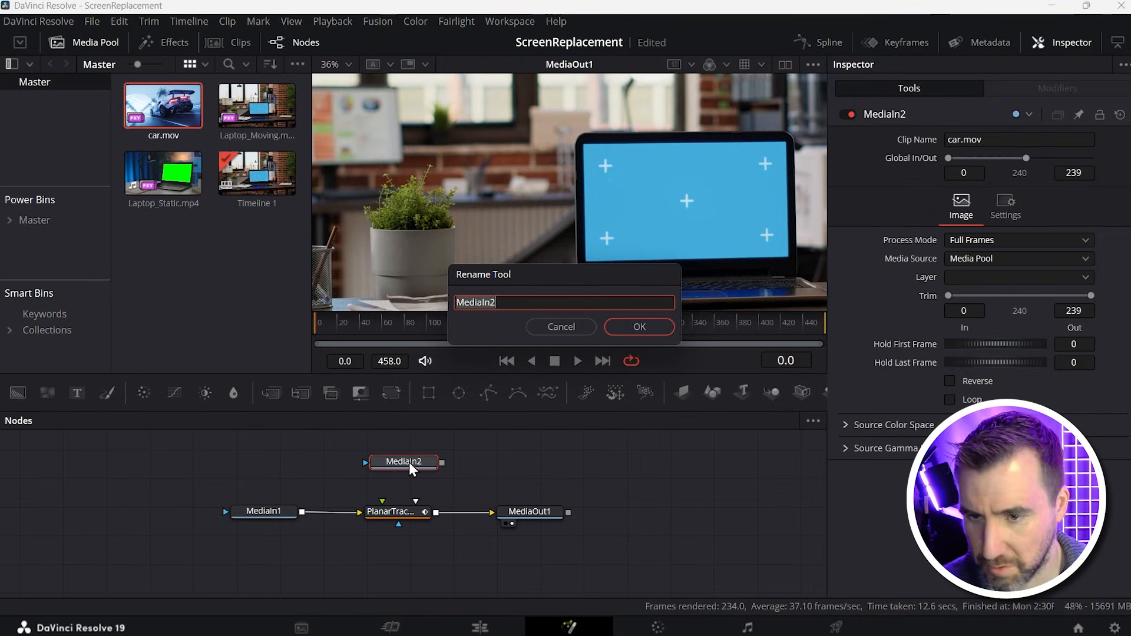
click(637, 327)
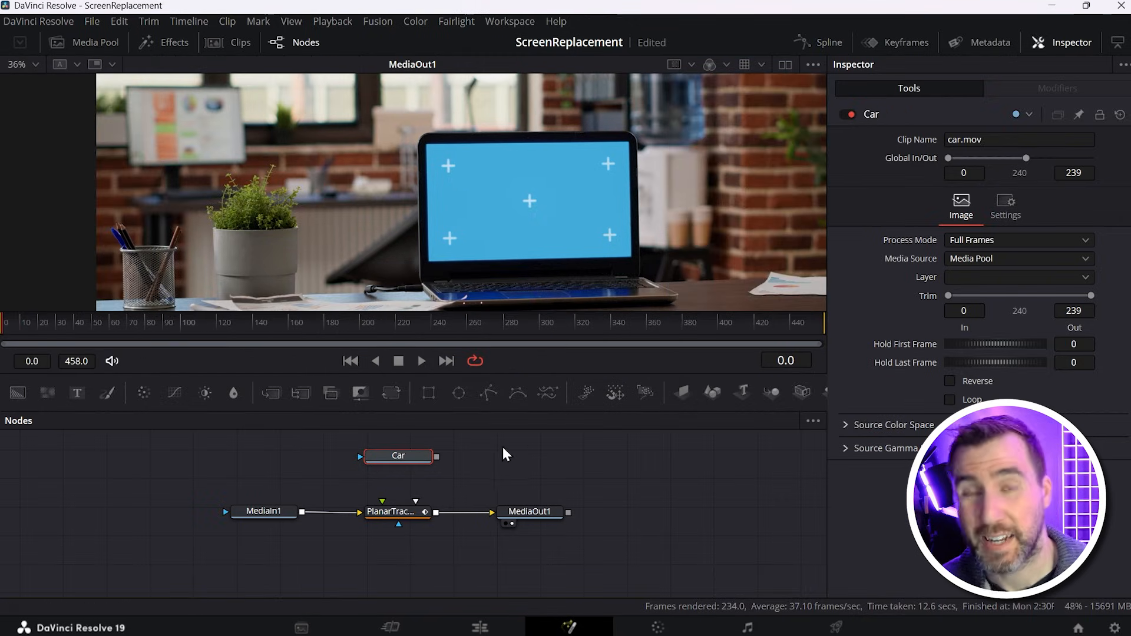
mouse_move(437, 481)
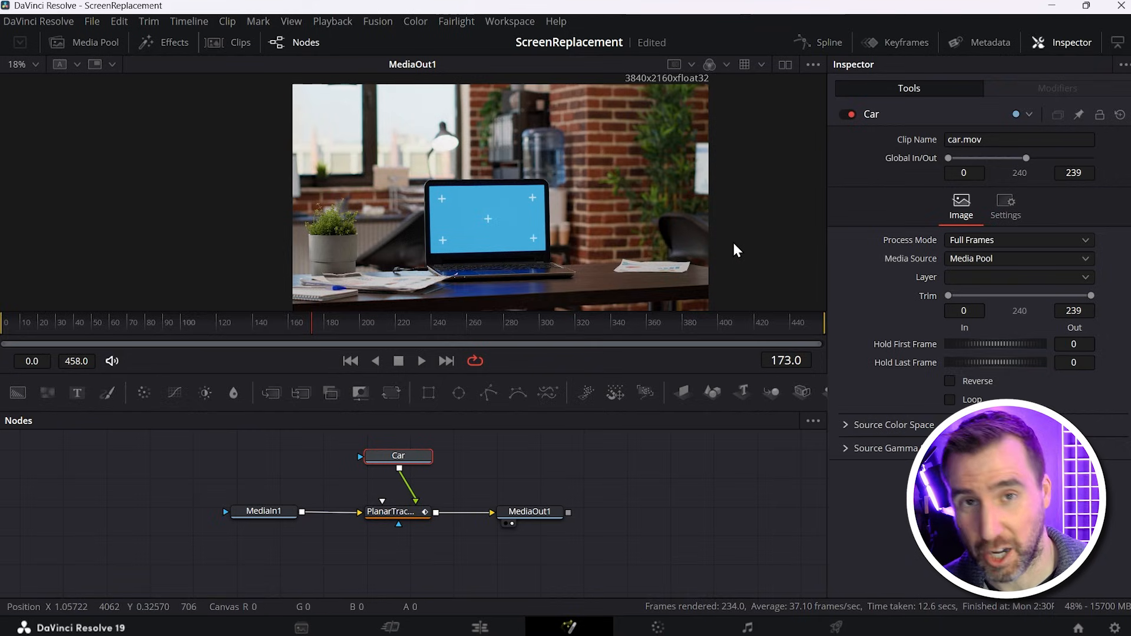
mouse_move(684, 242)
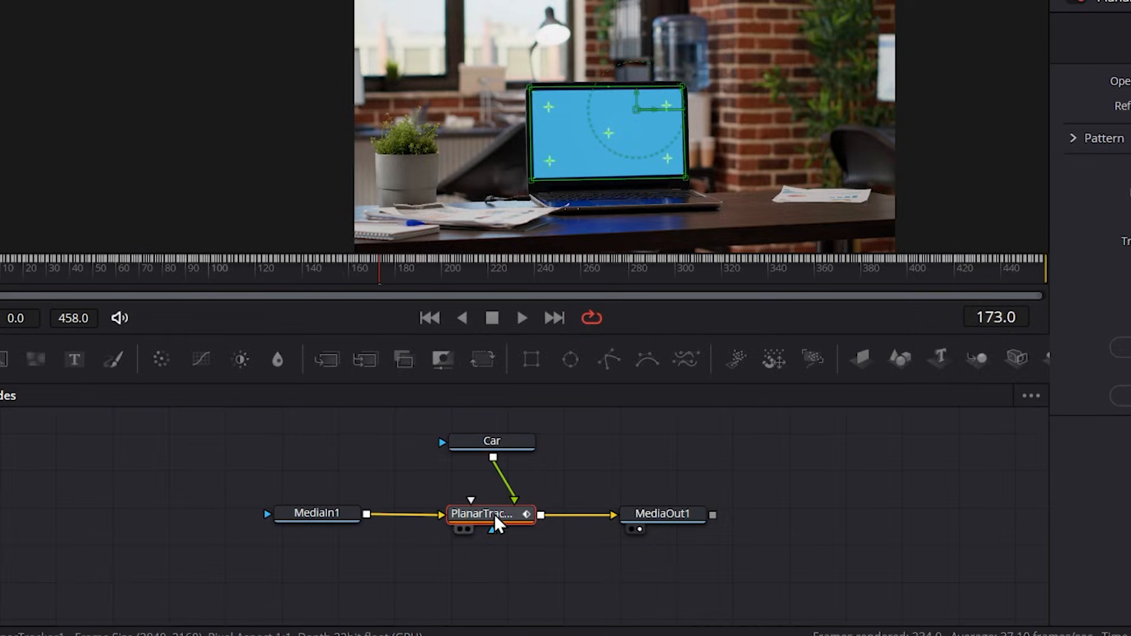
- Switch the Planar Tracker to Corner Pin mode and drag the car video's corners onto the screen
double_click(491, 513)
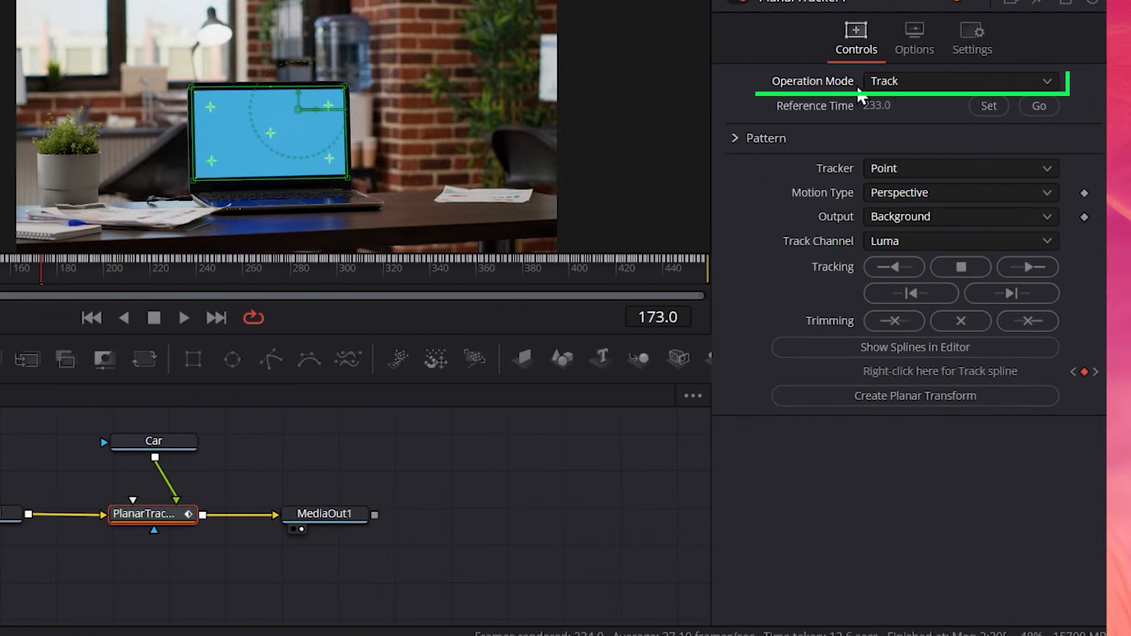
click(960, 80)
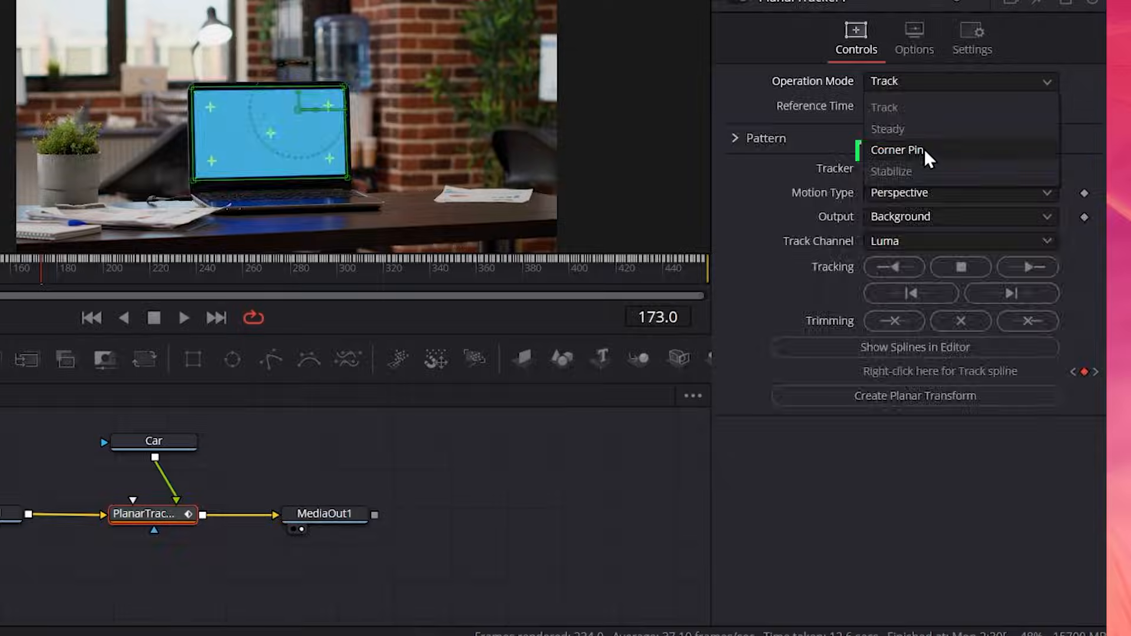
click(897, 150)
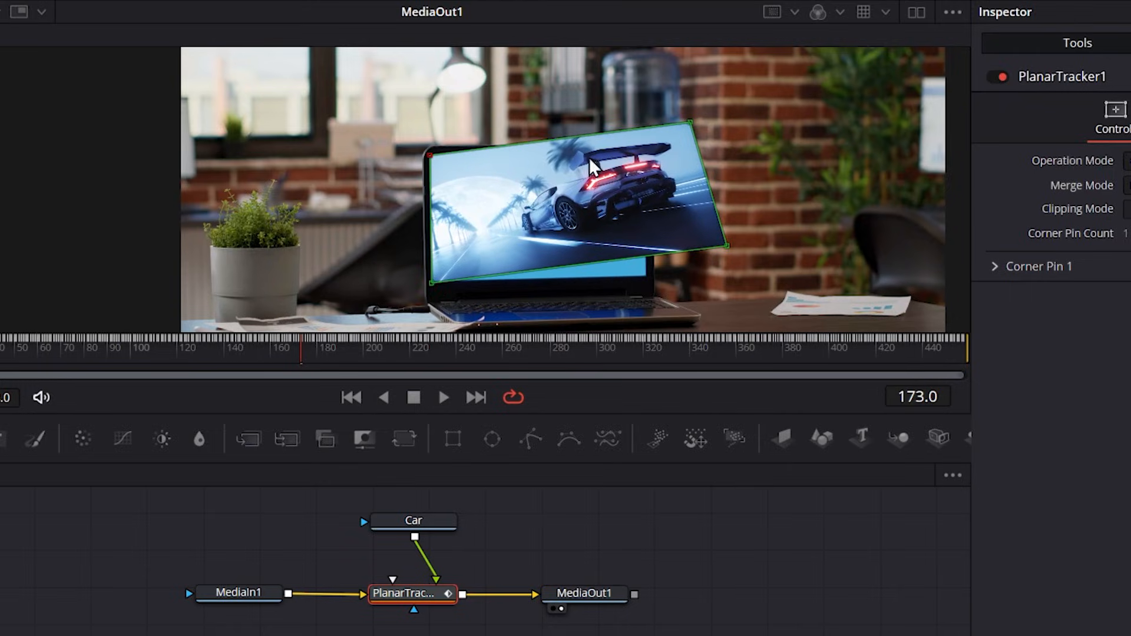
drag(729, 246, 648, 280)
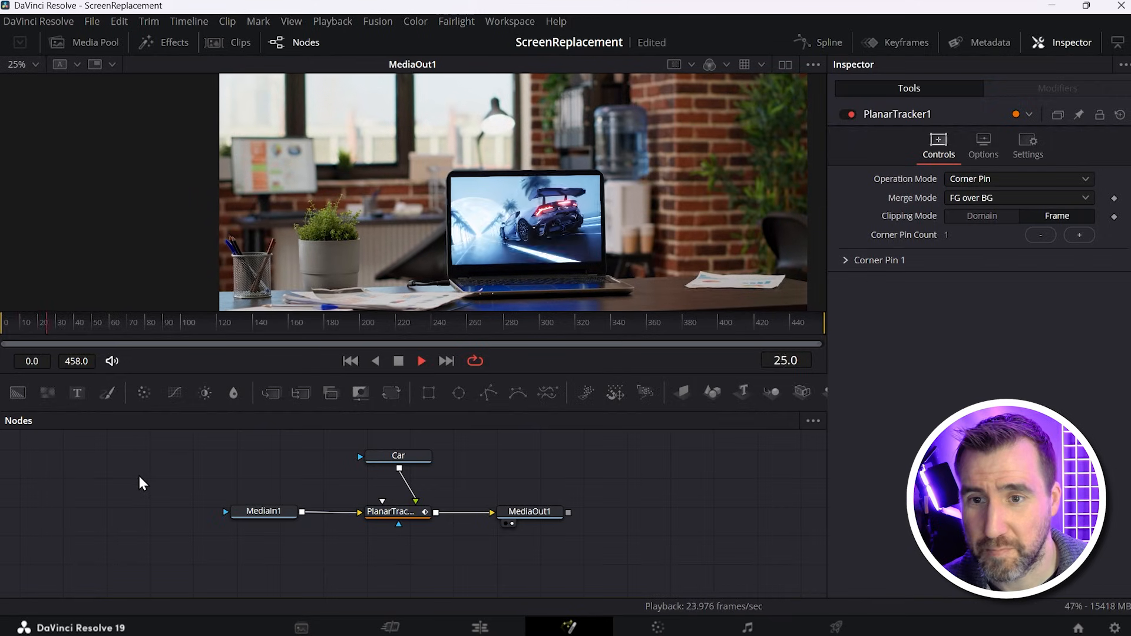
click(421, 361)
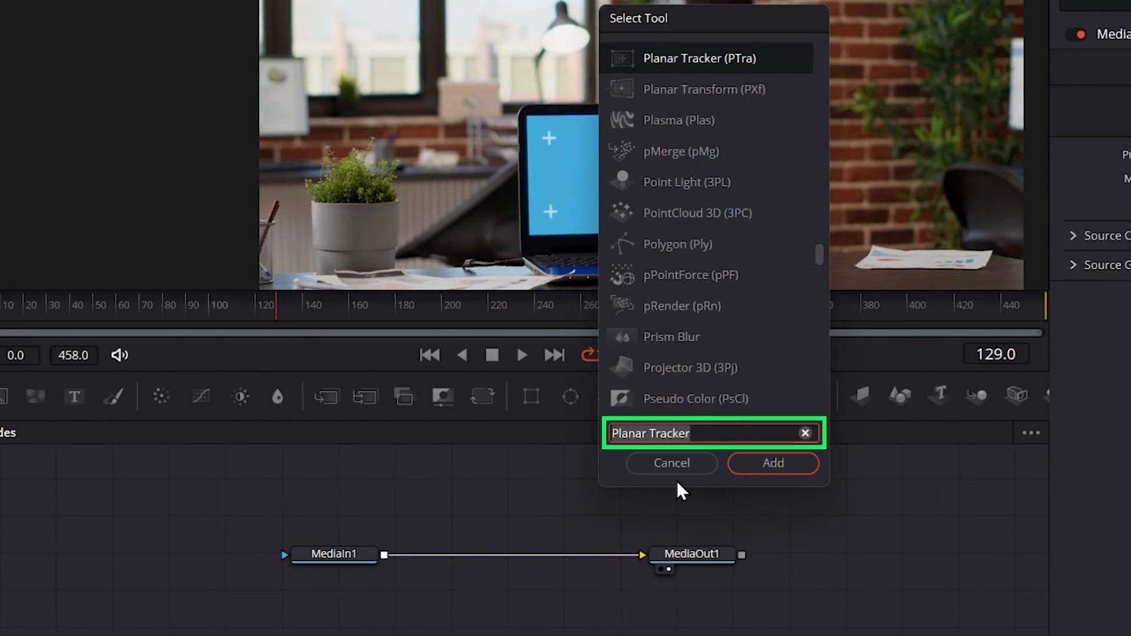
- Add a Planar Tracker node after MediaIn1 in the node graph
click(772, 462)
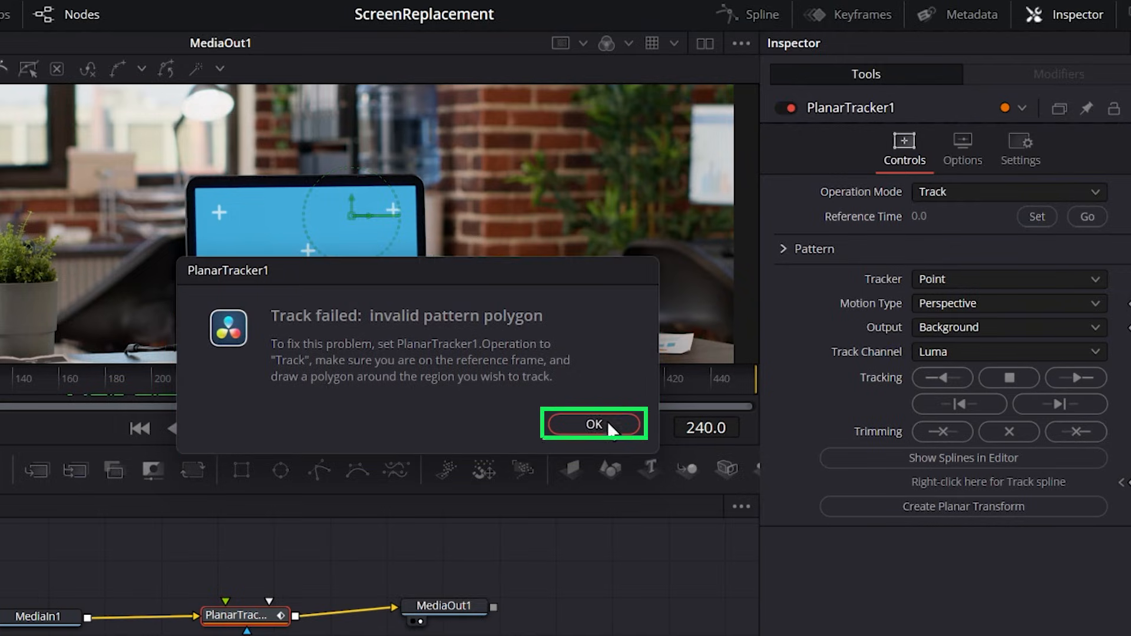
- Dismiss the errors, outline the laptop screen, and set frame 240 as the reference time
click(593, 425)
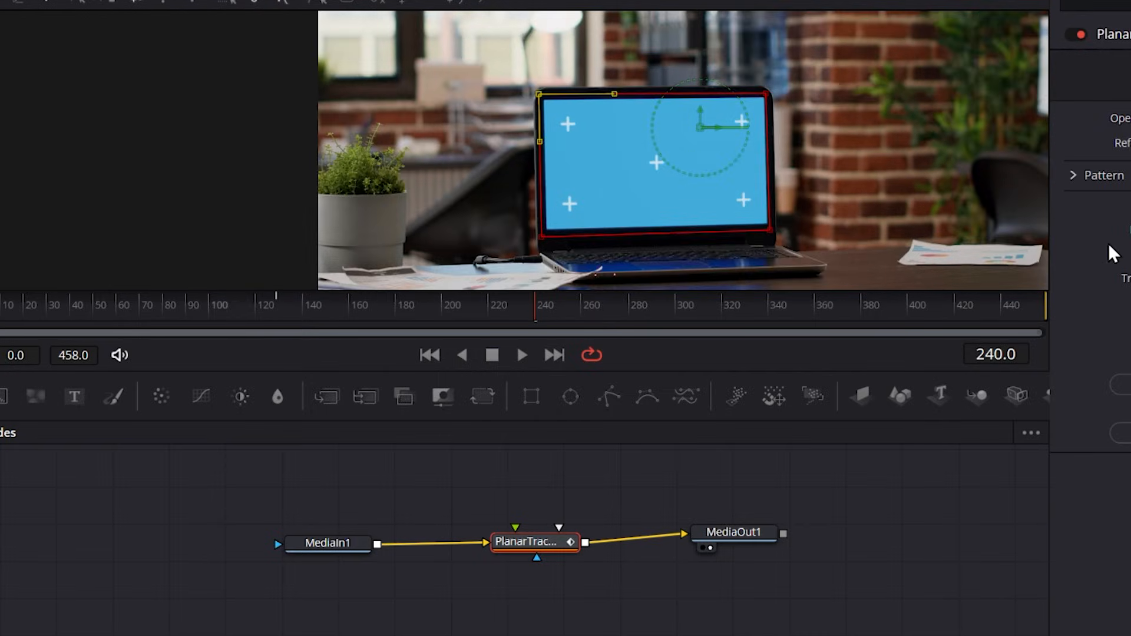
click(1074, 379)
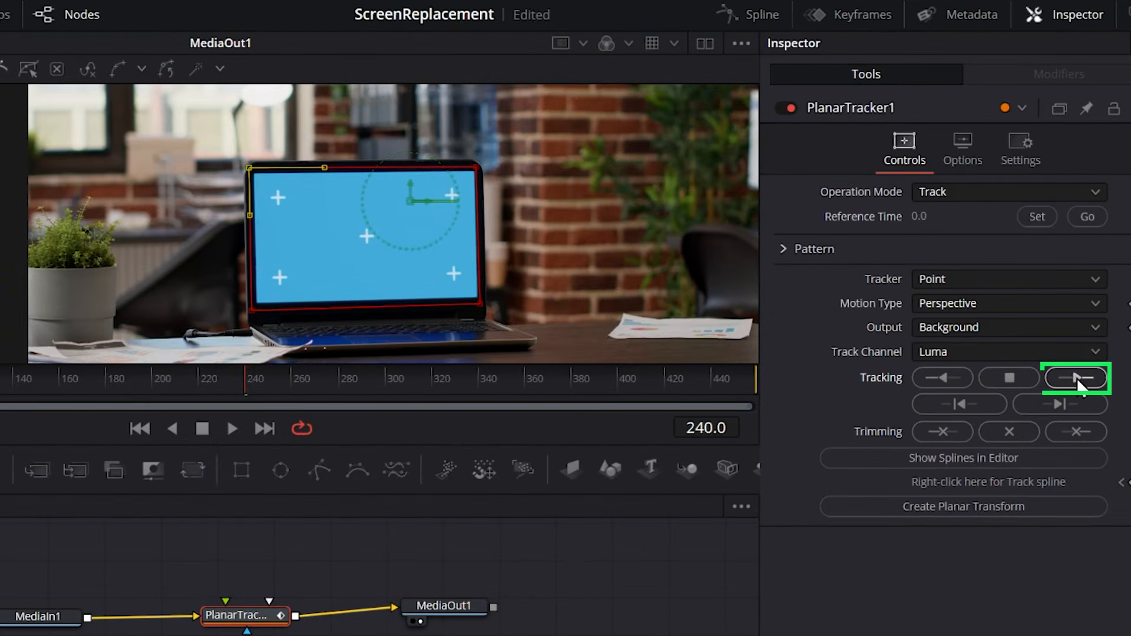
click(1076, 377)
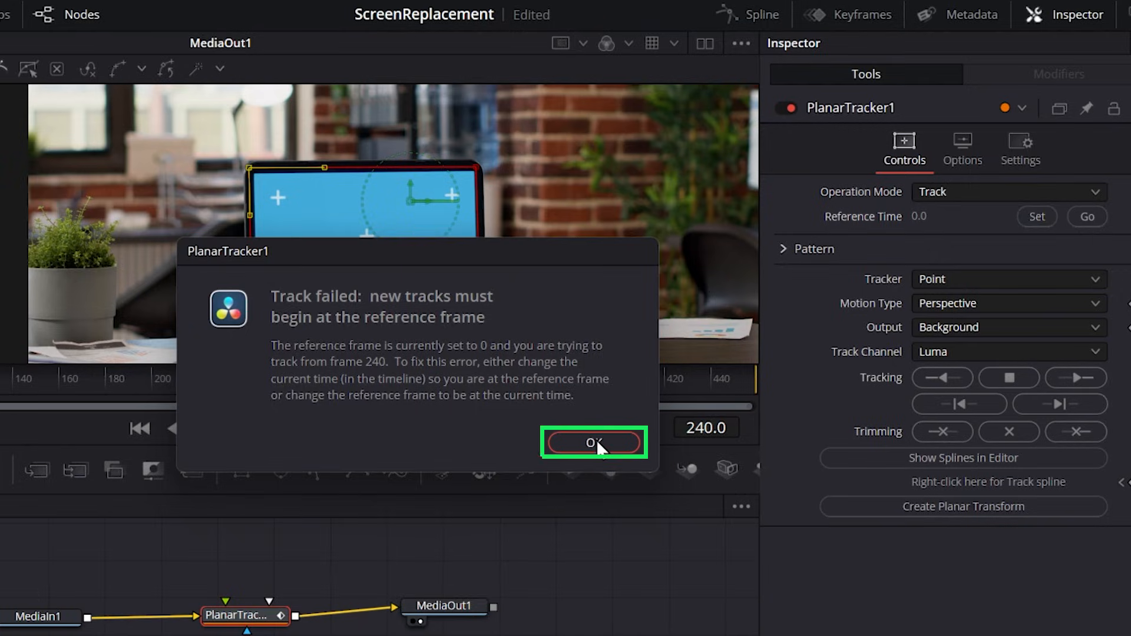
click(594, 442)
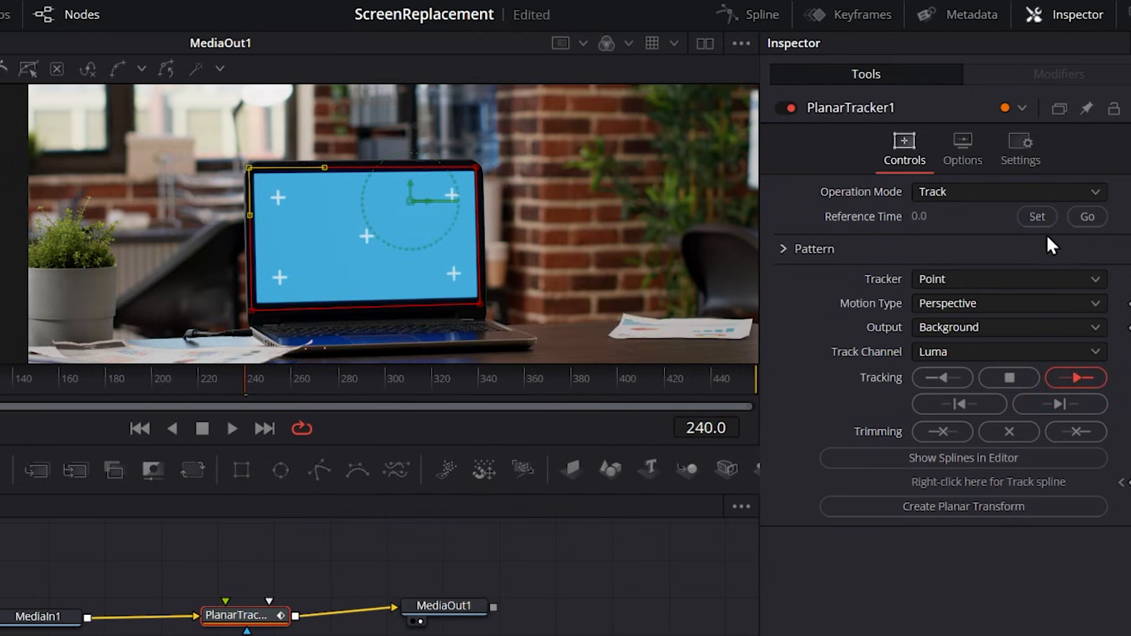
click(1038, 217)
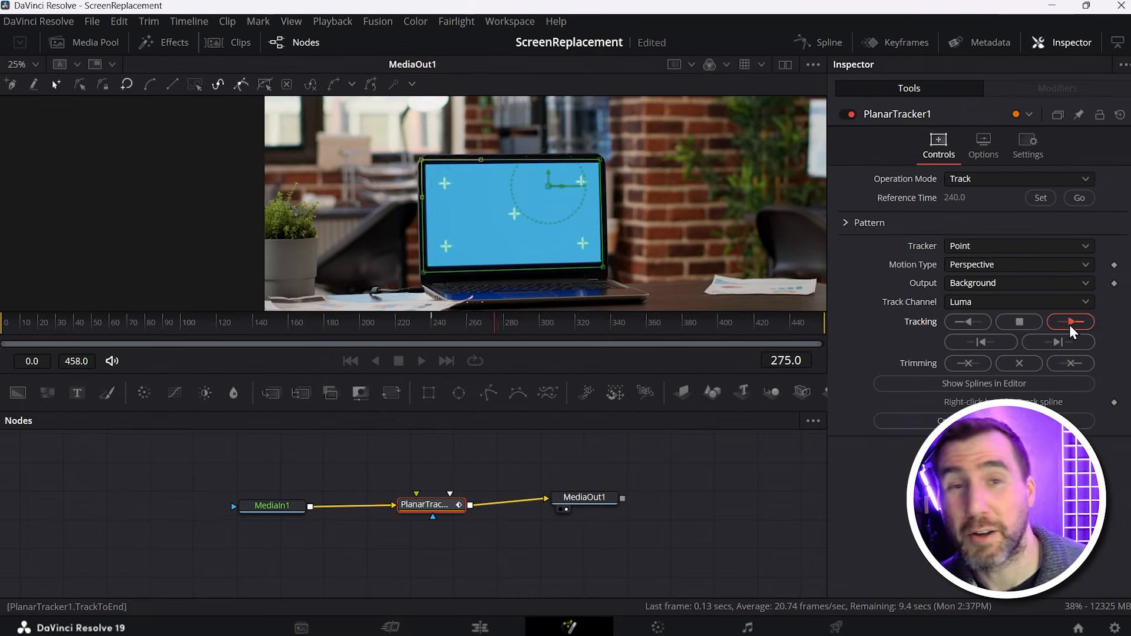
- Track forward from frame 240, then dismiss the append error at frame 238
click(1070, 322)
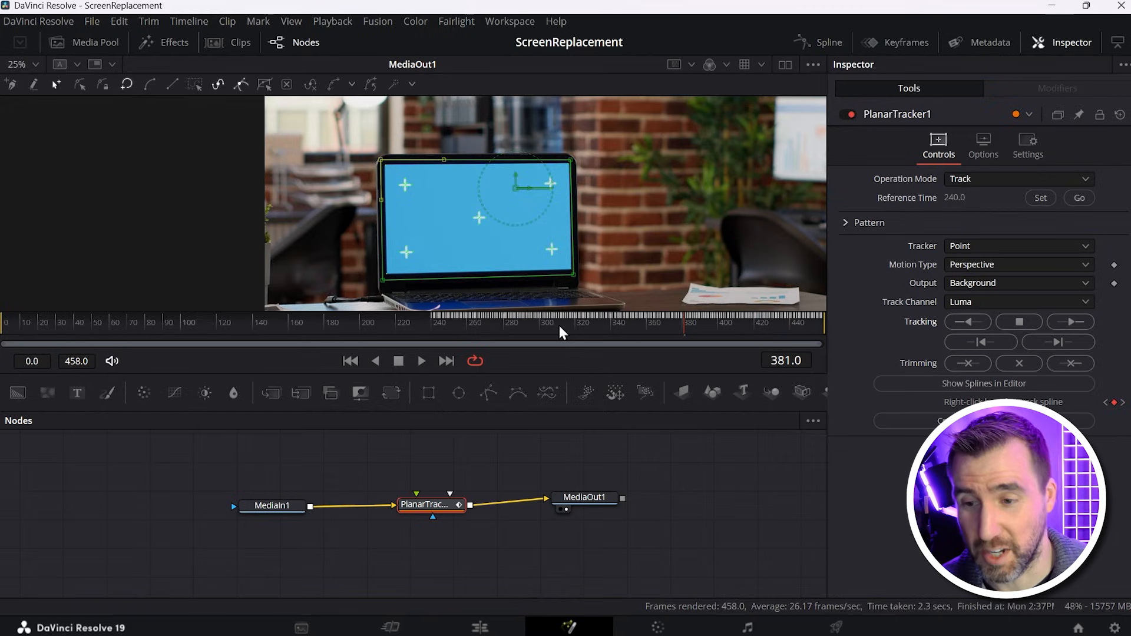
drag(562, 322, 462, 322)
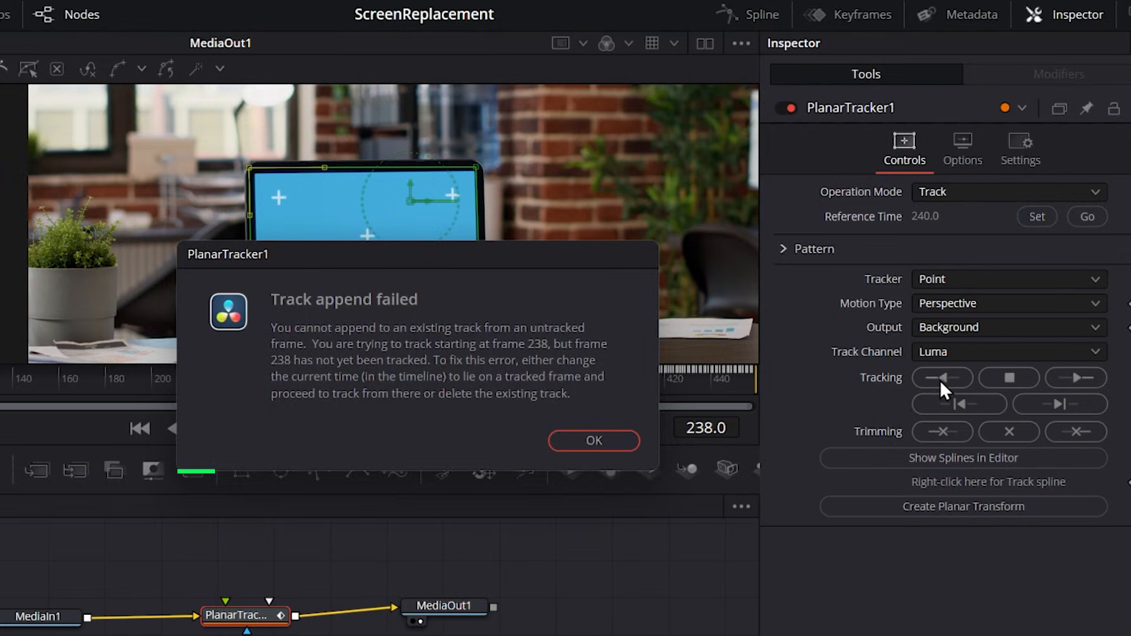
mouse_move(537, 399)
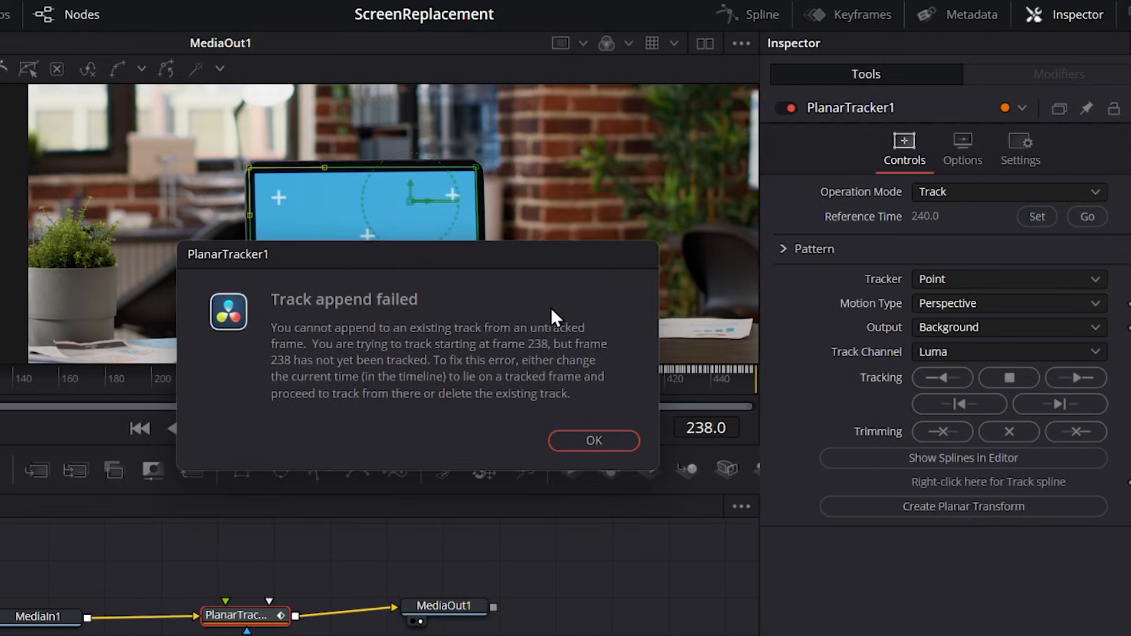
click(594, 440)
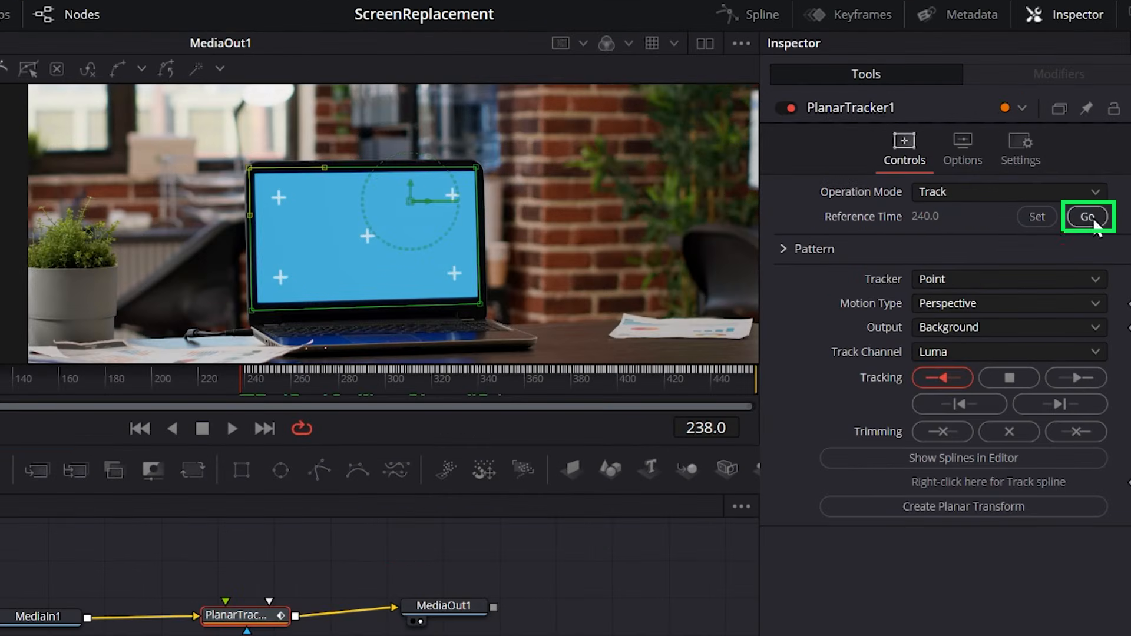
- Attempt a backward track from untracked frame 140 and dismiss the append error
click(1087, 216)
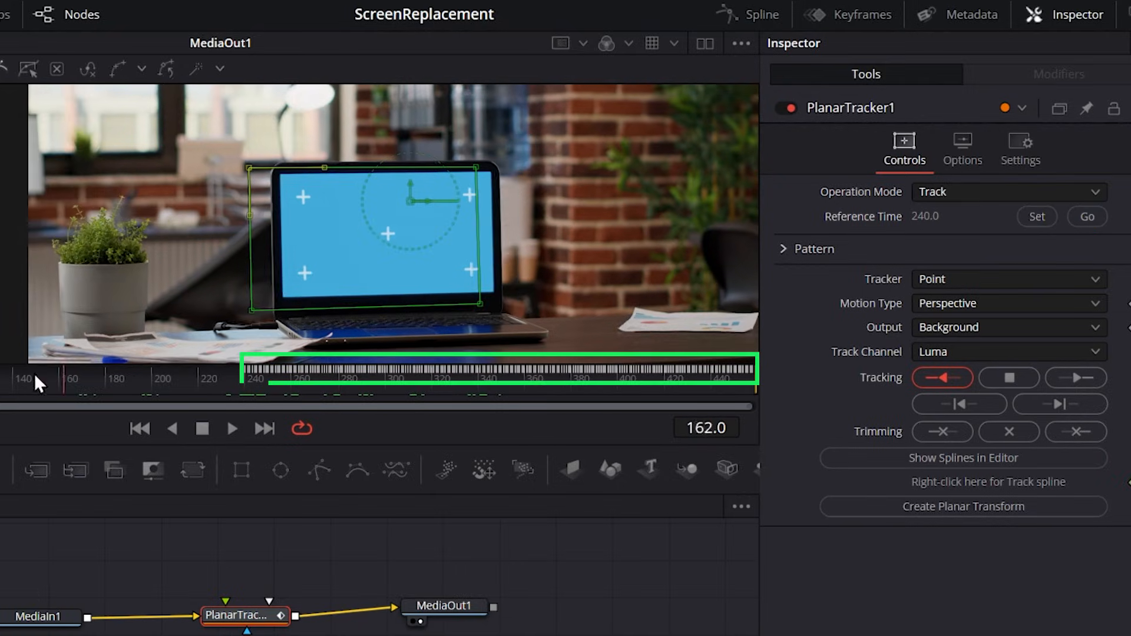
click(941, 377)
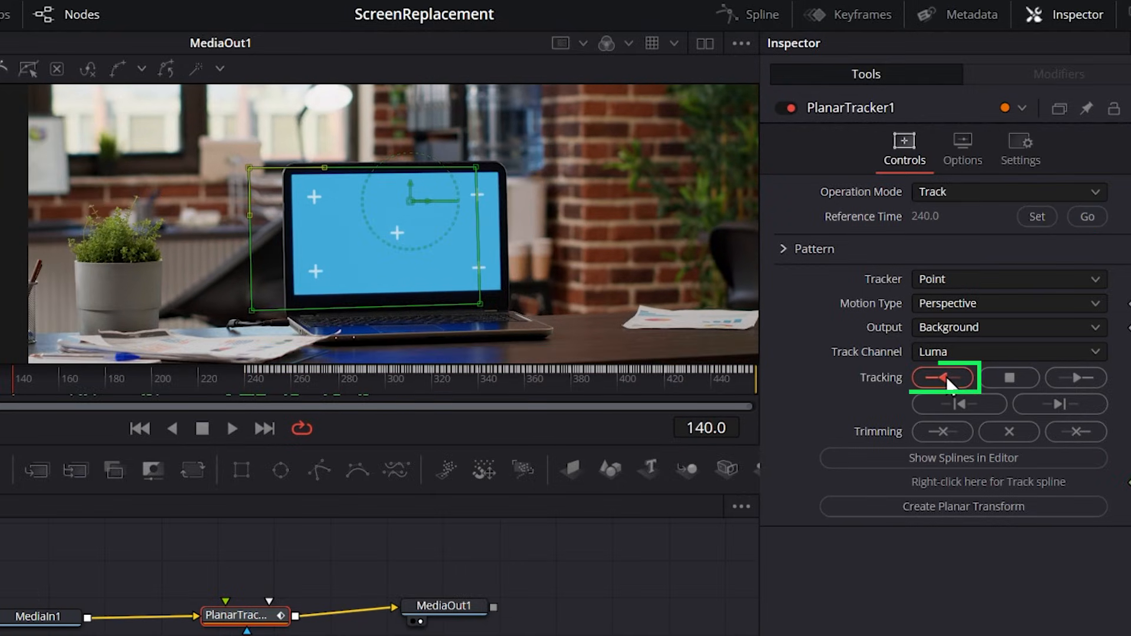
click(940, 377)
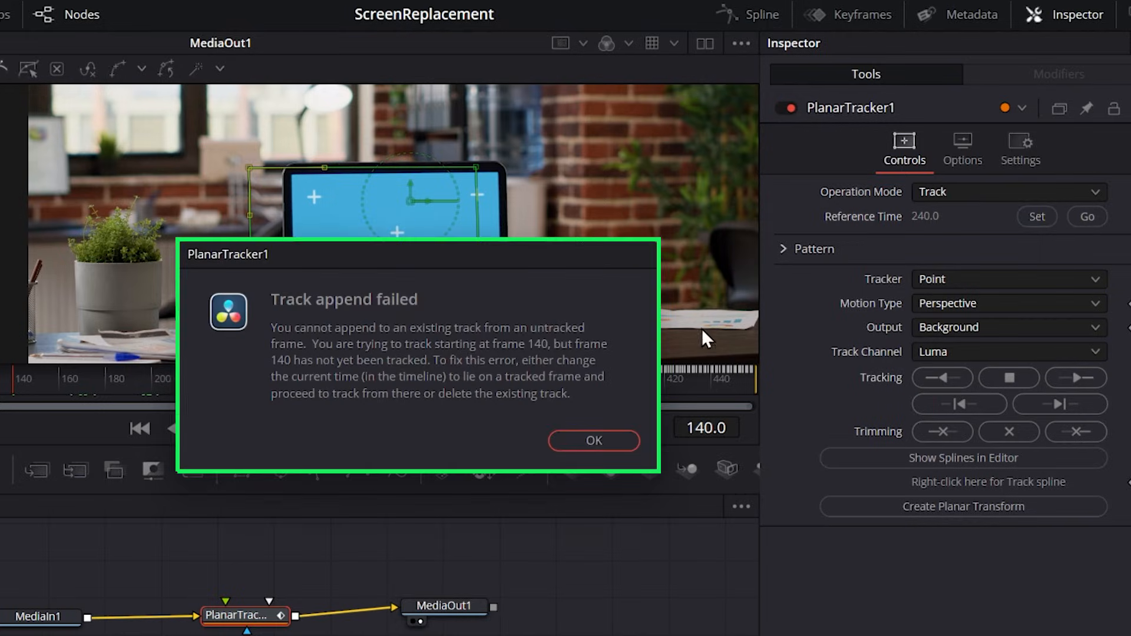
click(594, 440)
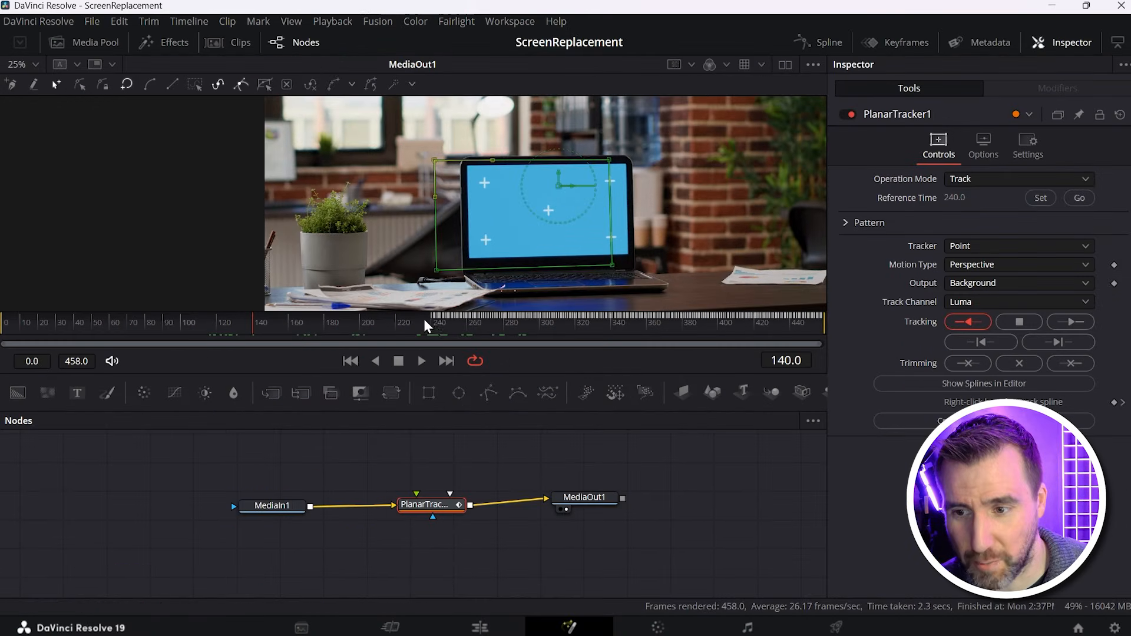
- Return to reference frame 240 and track backward to the clip's start
click(1079, 198)
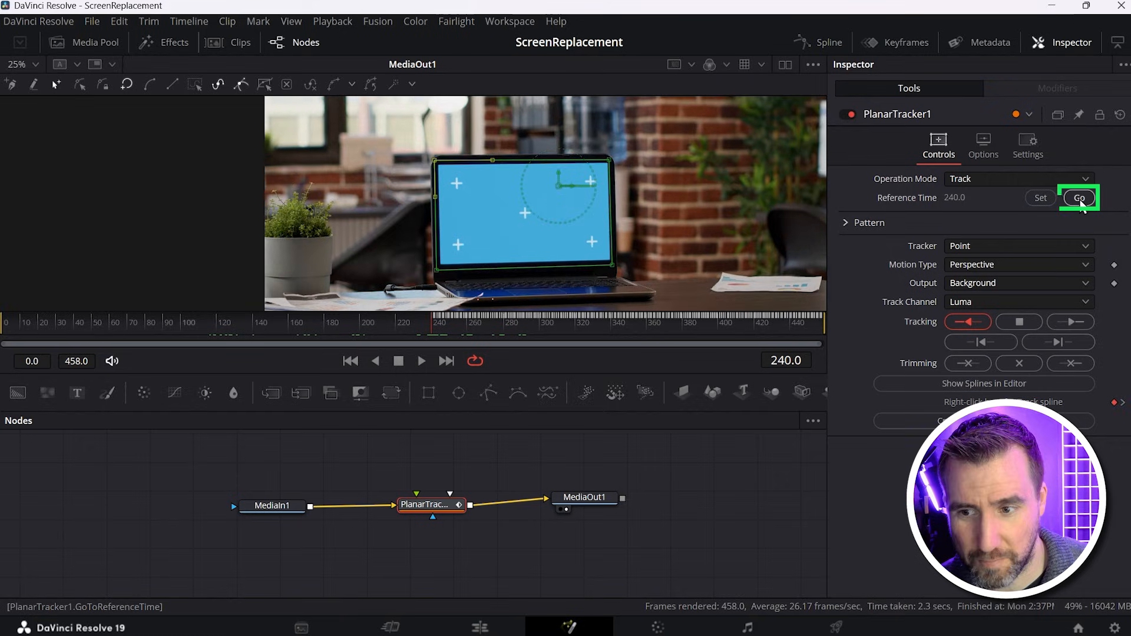
click(967, 321)
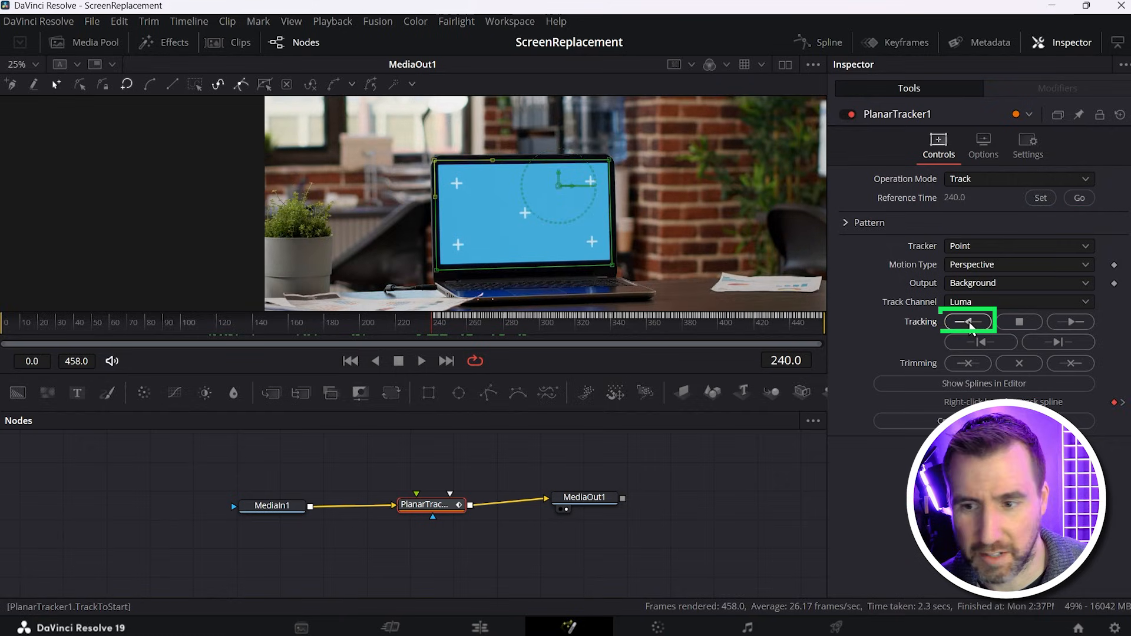
click(968, 322)
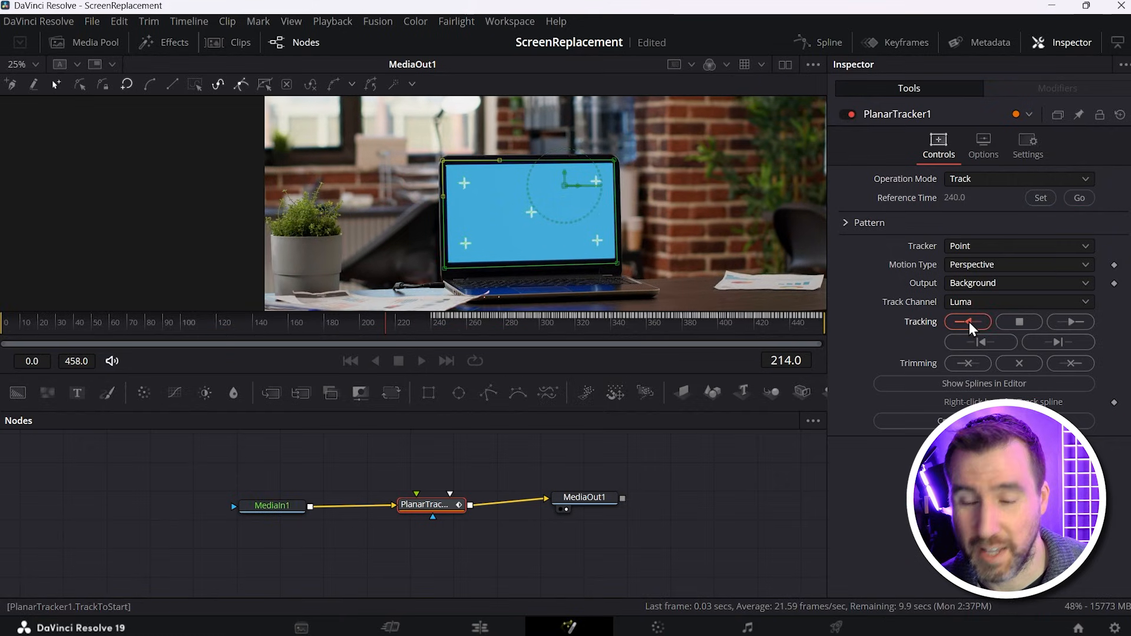
click(83, 42)
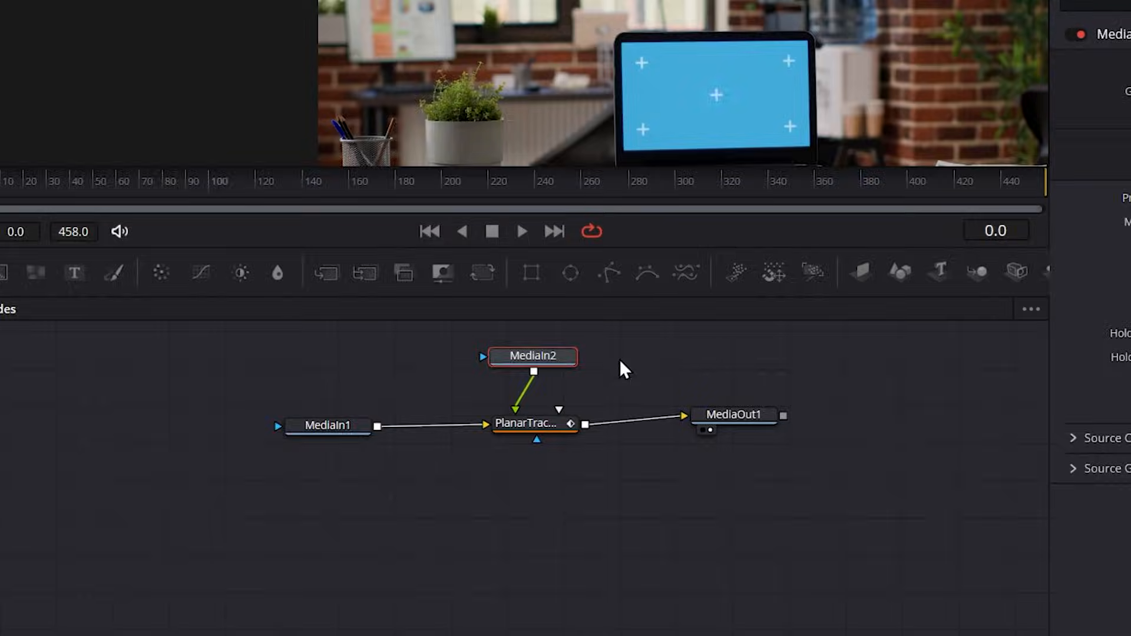
- Set the PlanarTracker to Corner Pin and drag a MediaIn2 corner onto the screen corner
click(533, 423)
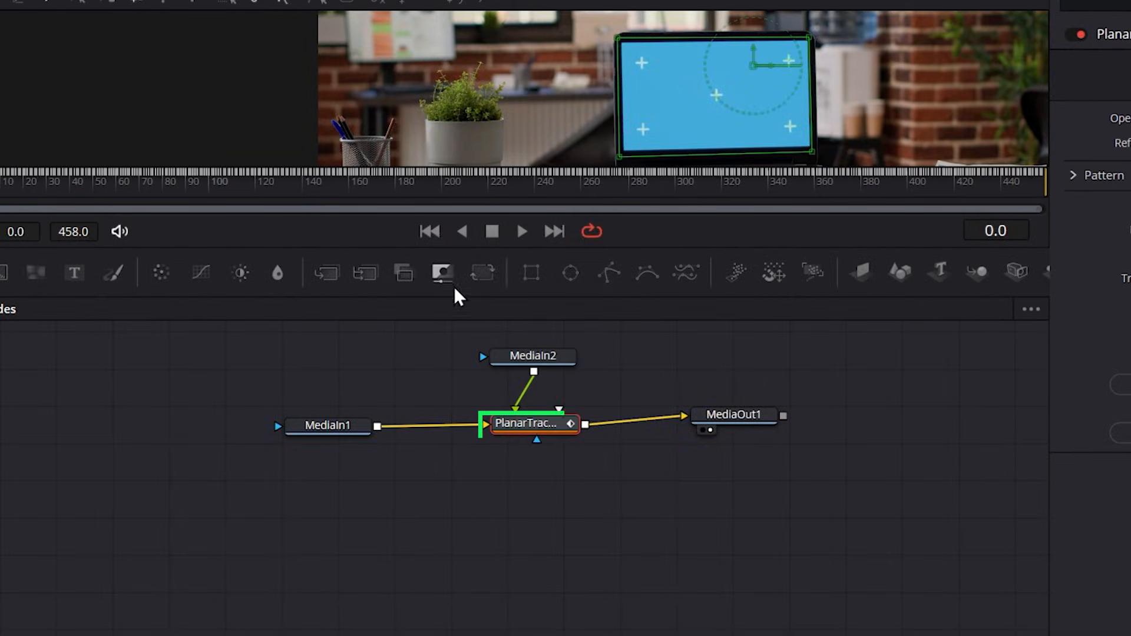
click(1017, 177)
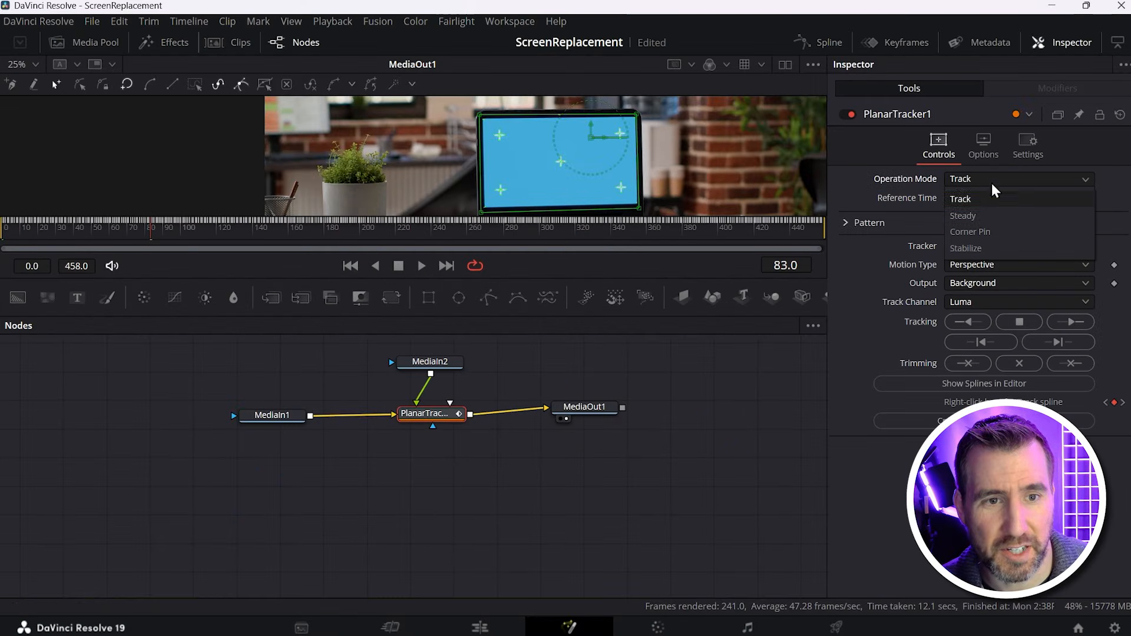
click(970, 232)
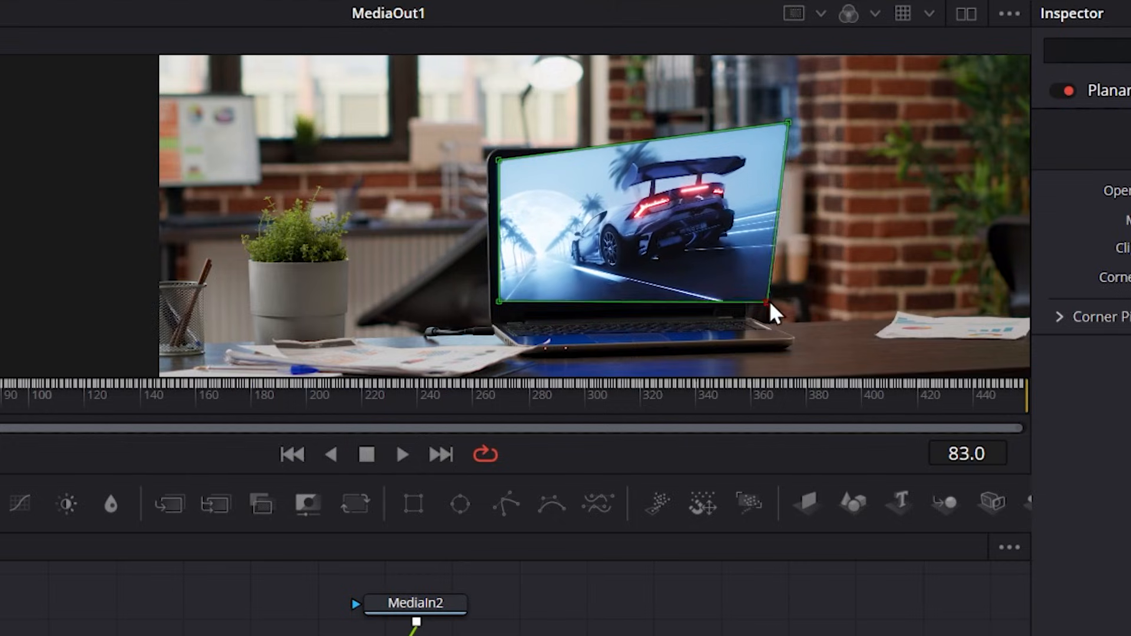
drag(775, 306, 791, 134)
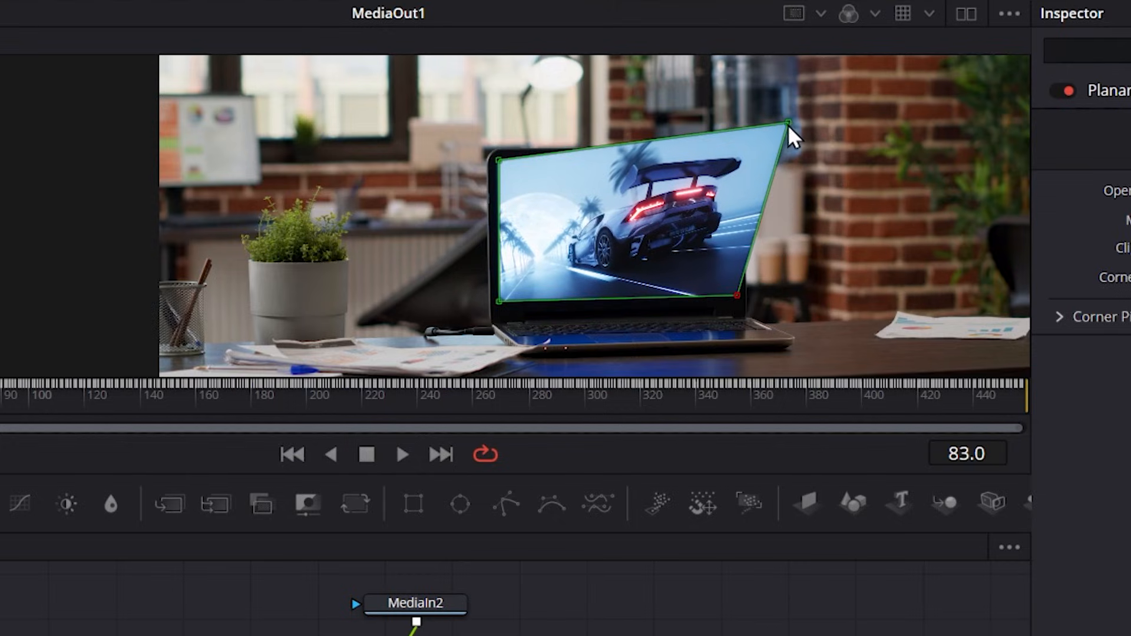